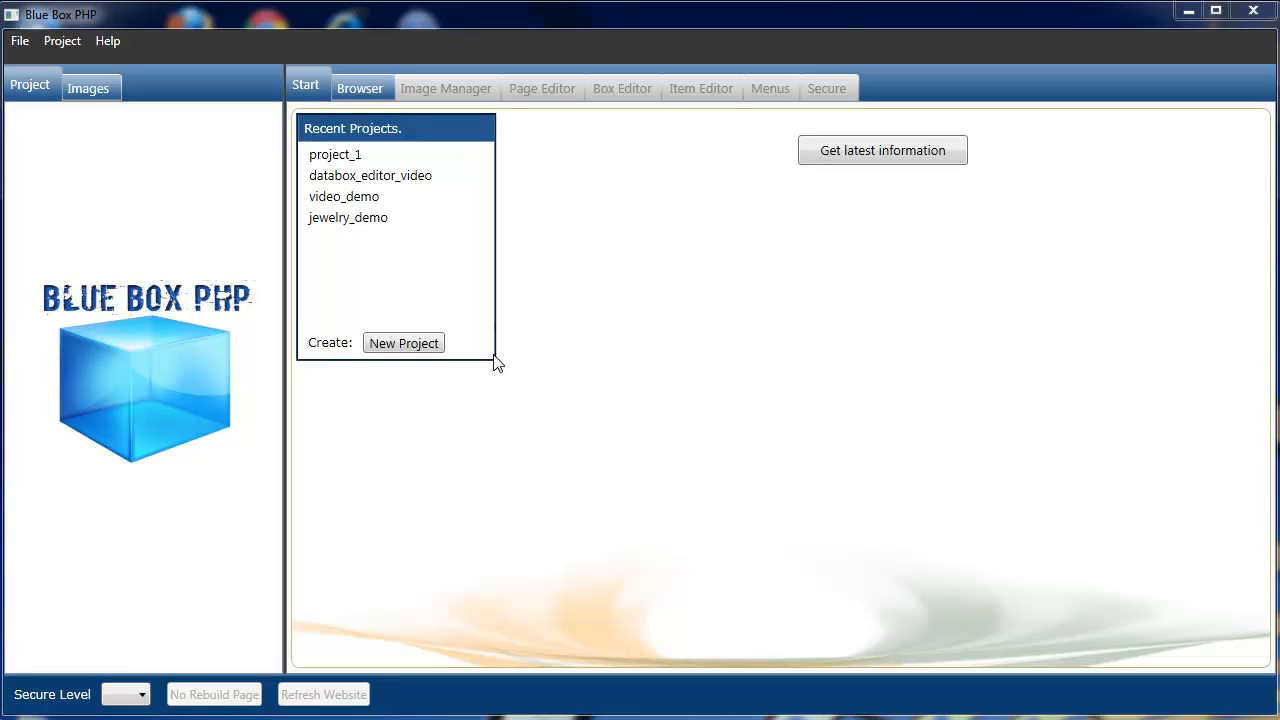
Open project_1 from Recent Projects, revealing its shop_demo tables, queries, menus and website
click(336, 154)
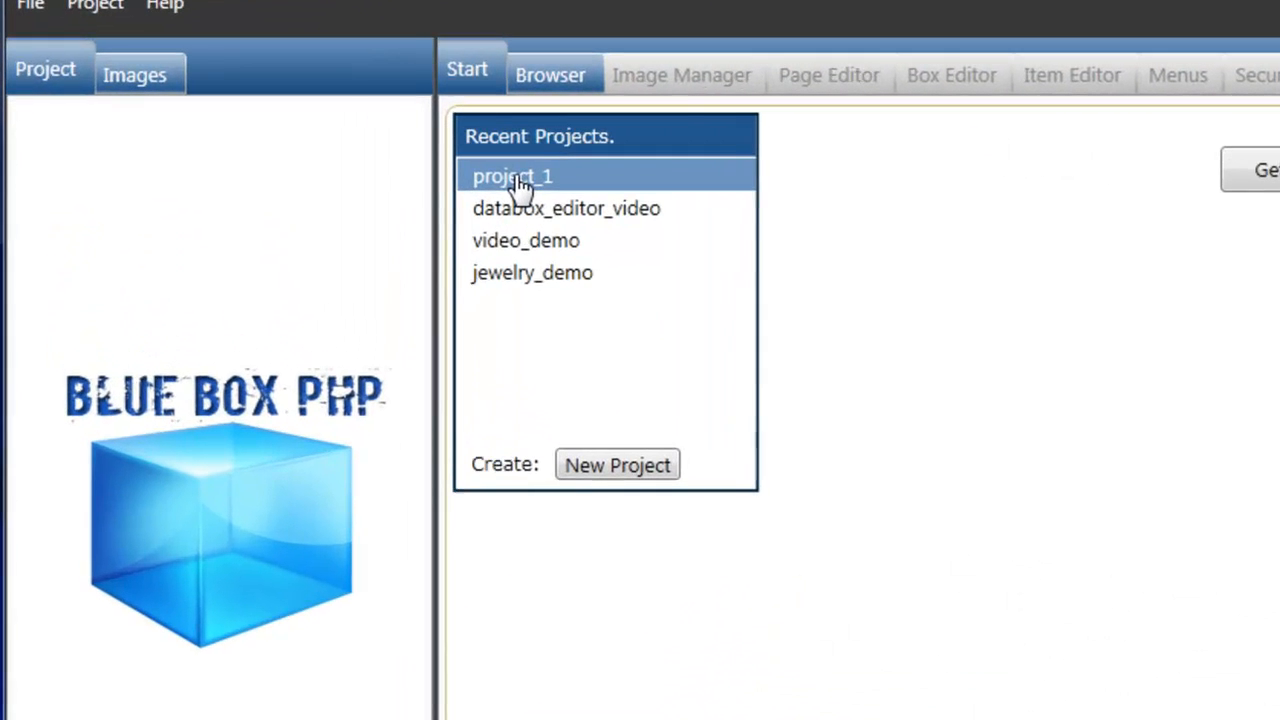
double_click(512, 176)
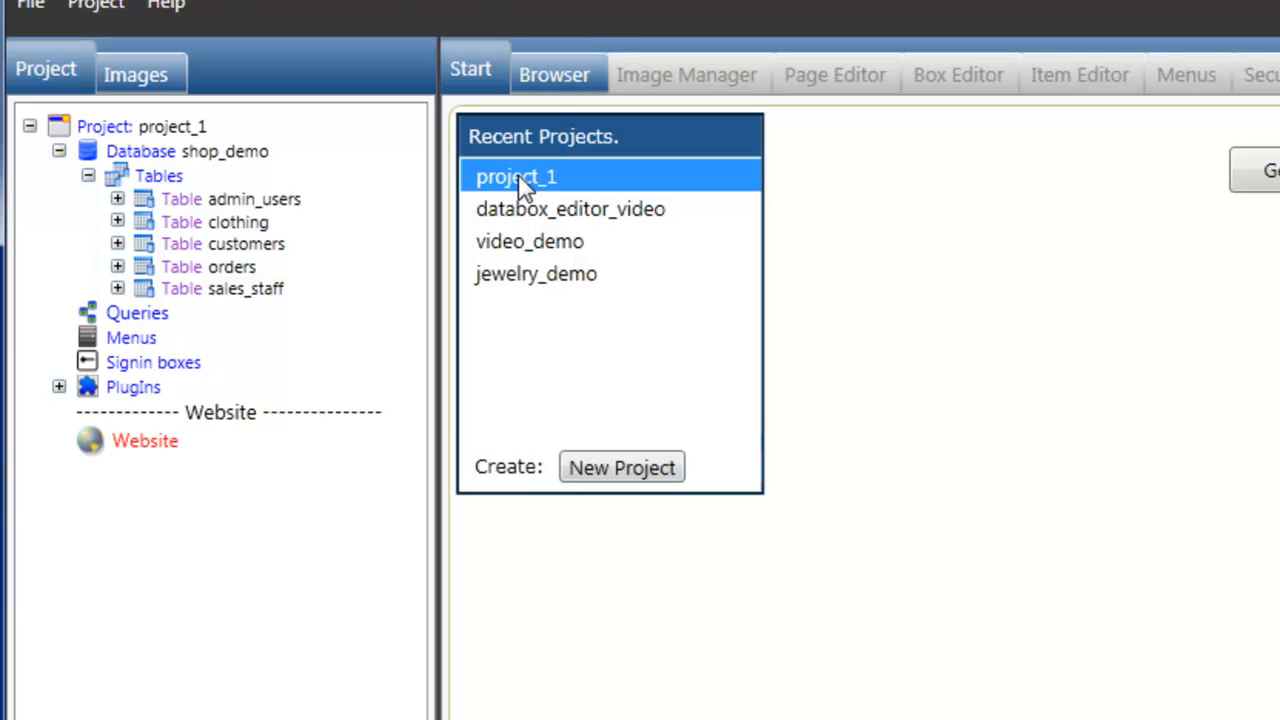
mouse_move(190, 256)
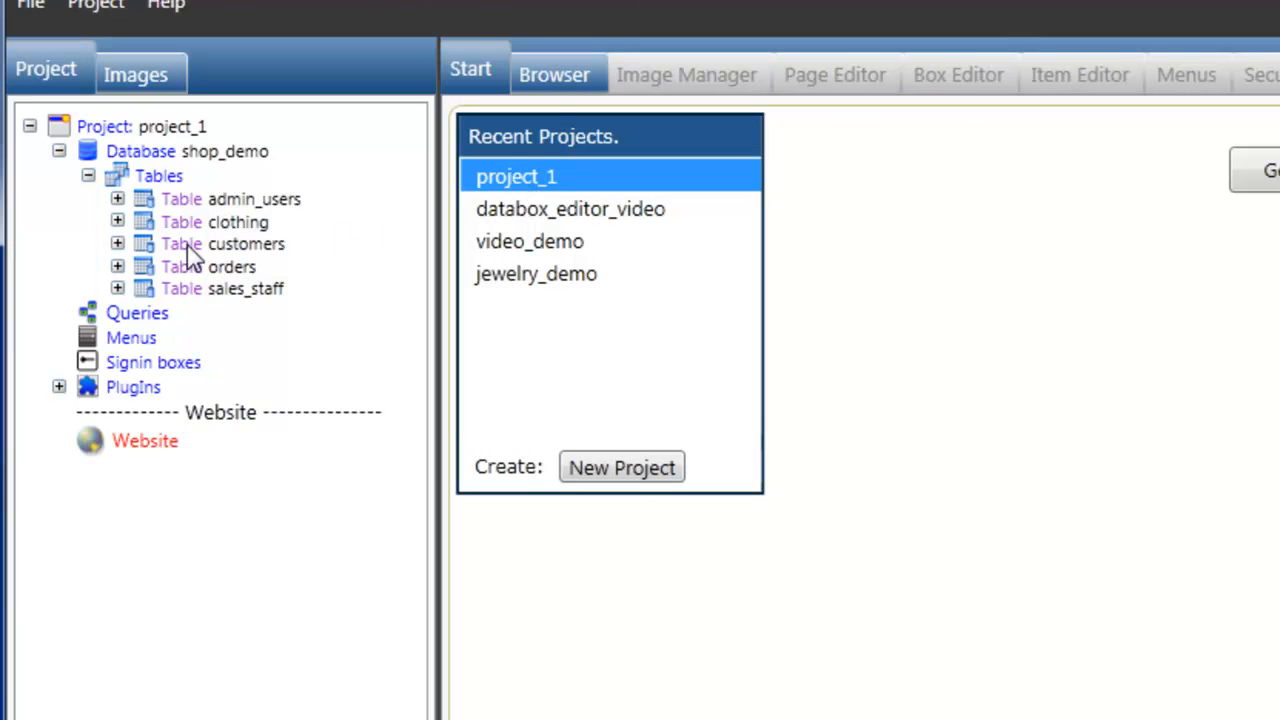
mouse_move(184, 356)
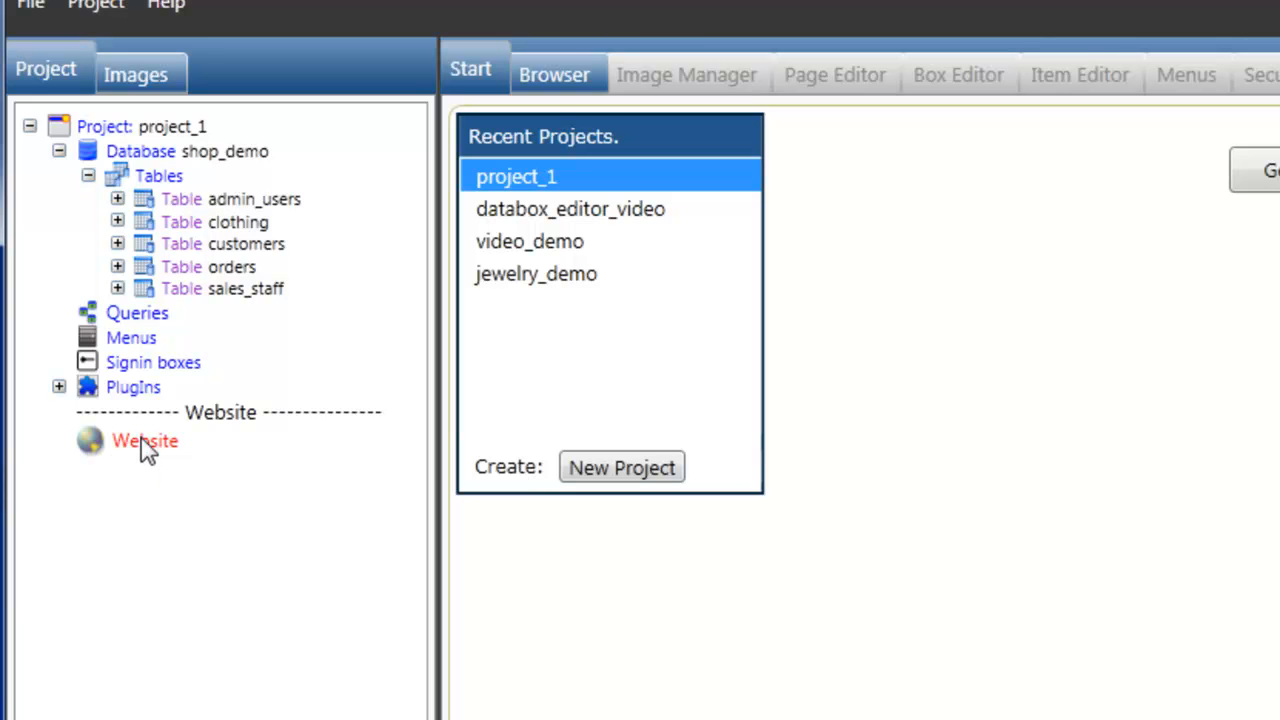
mouse_move(148, 456)
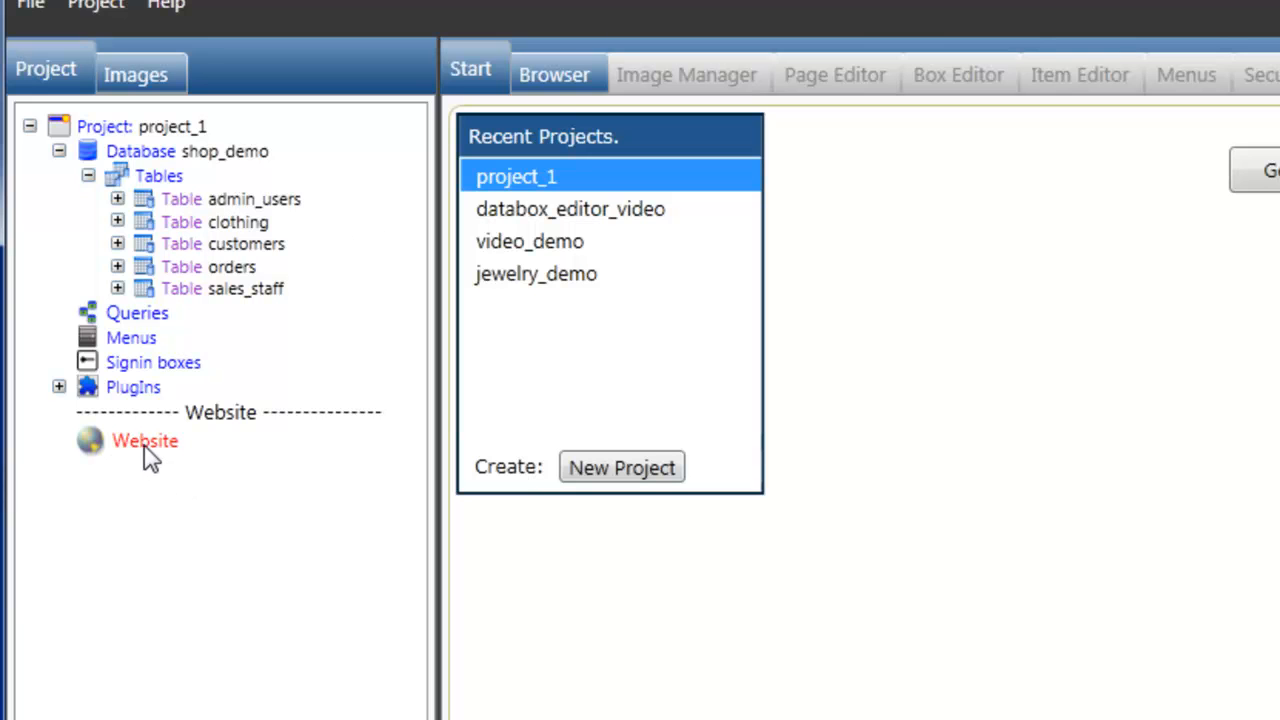
Start a New Page from the Website node's context menu
click(144, 444)
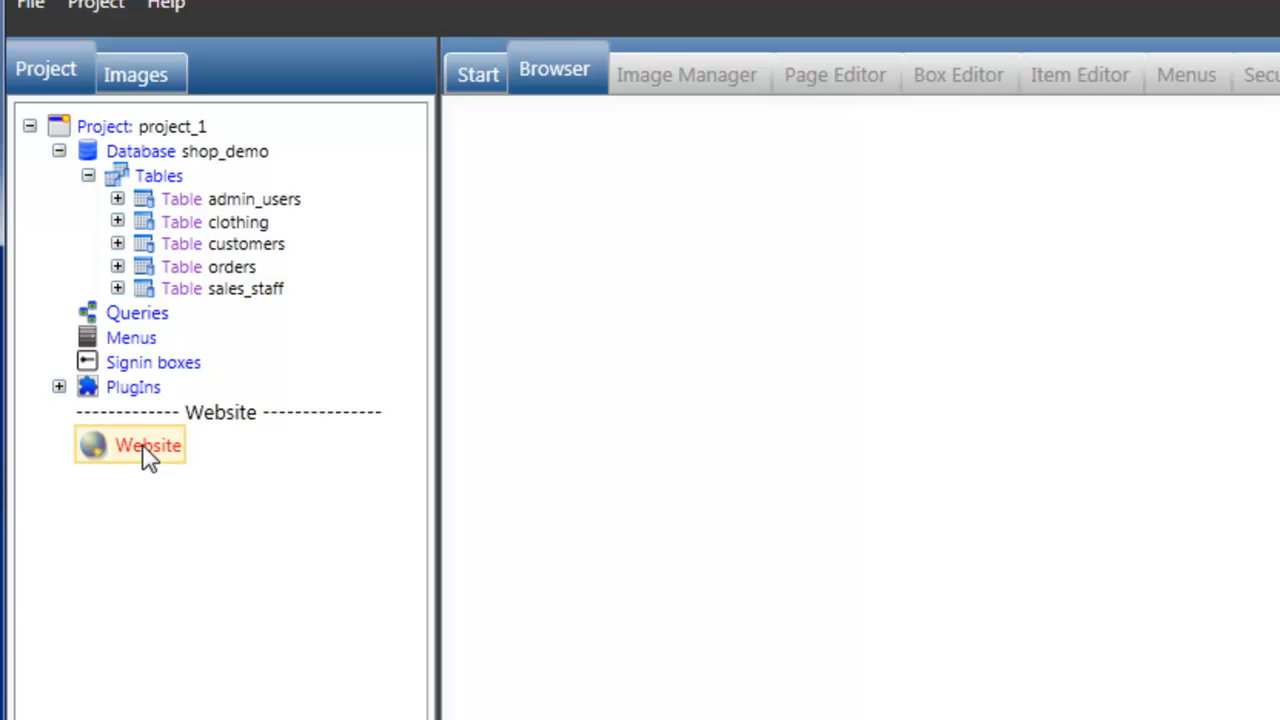
right_click(148, 444)
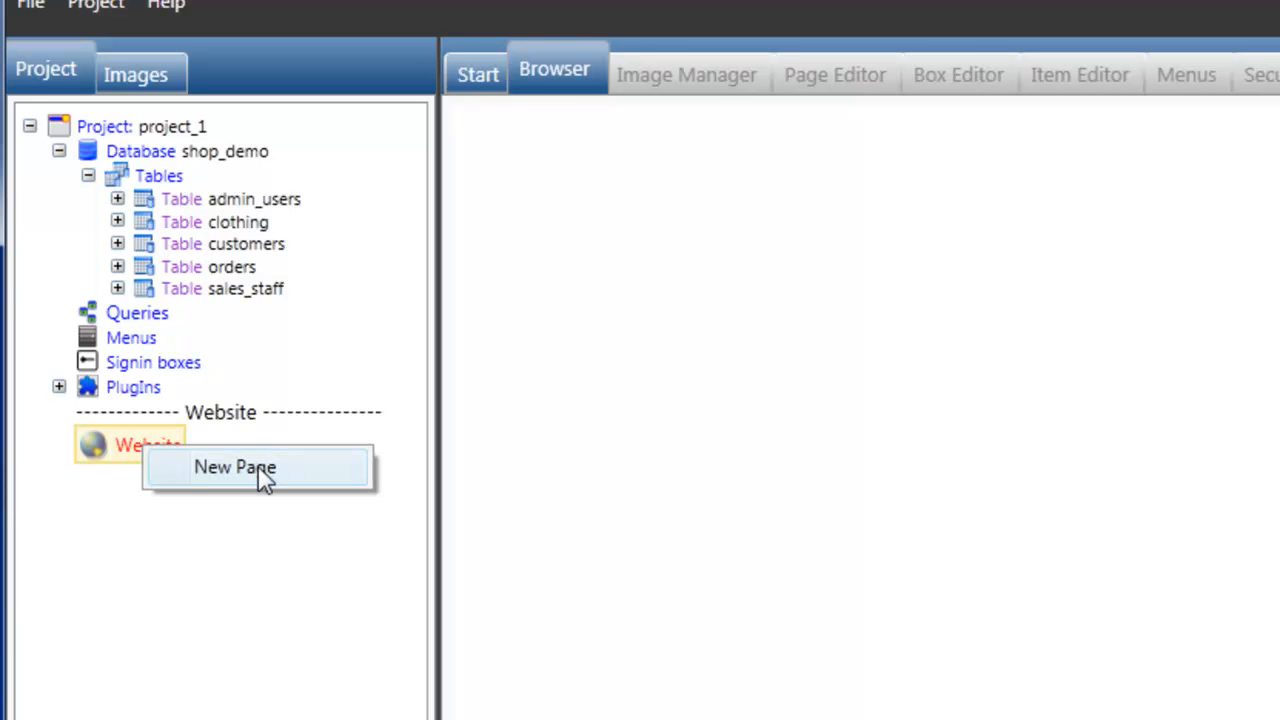
click(234, 468)
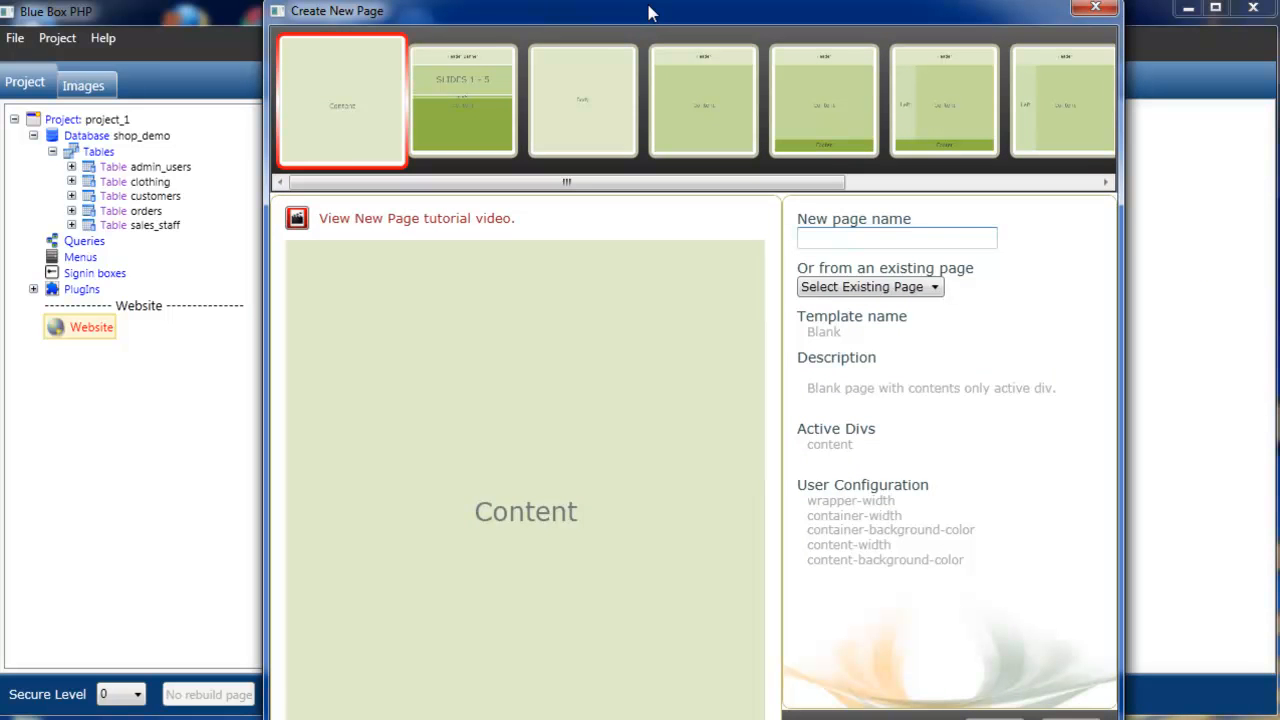
Browse the layout templates and settle on the Header/Content template
click(462, 100)
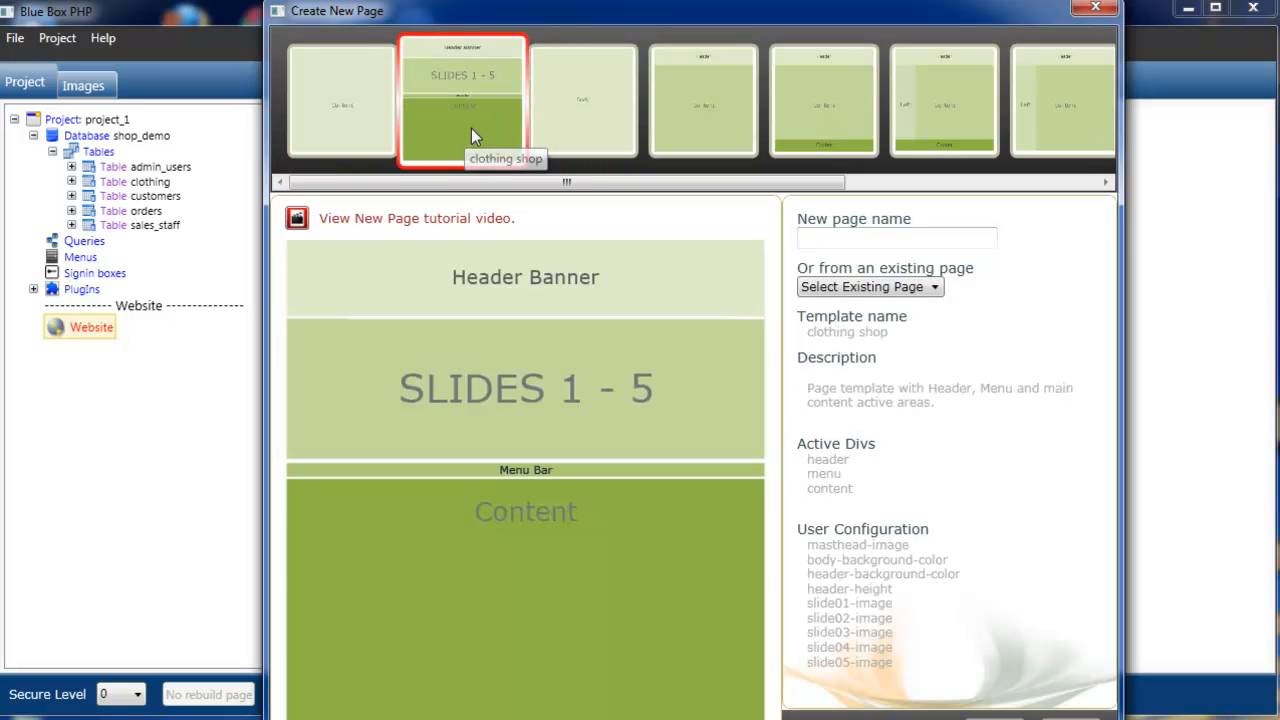
click(704, 100)
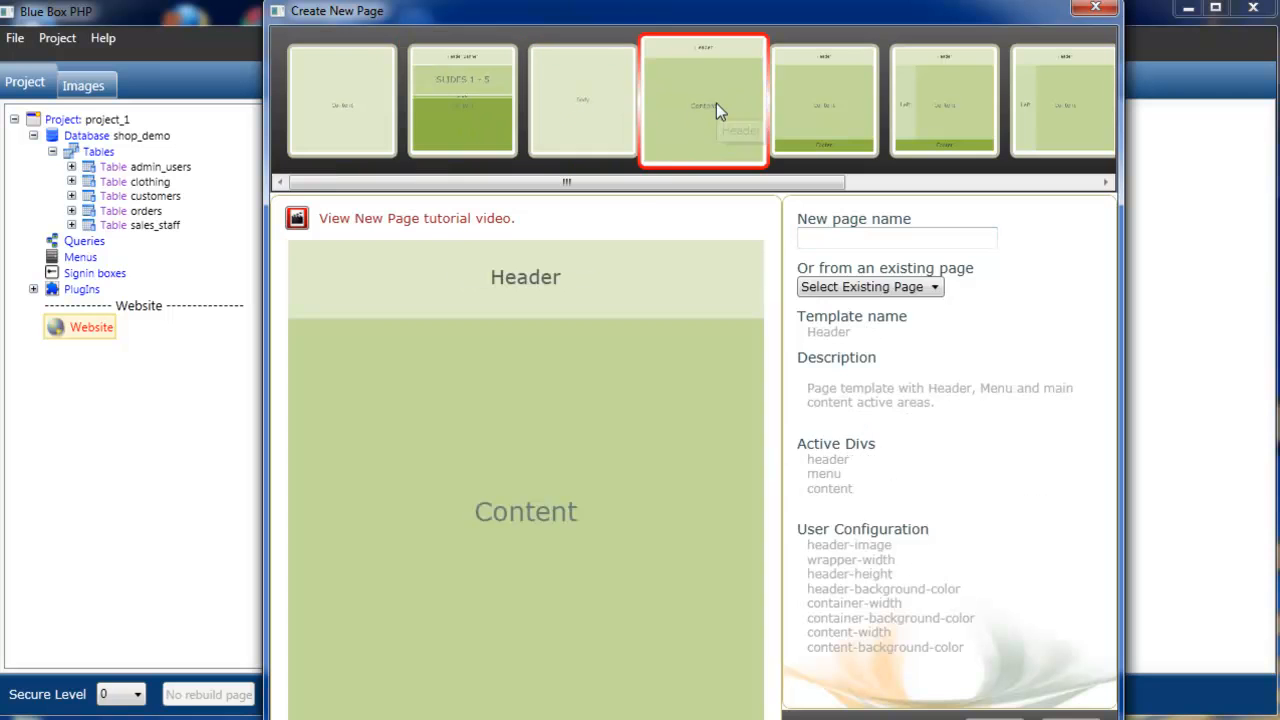
click(944, 100)
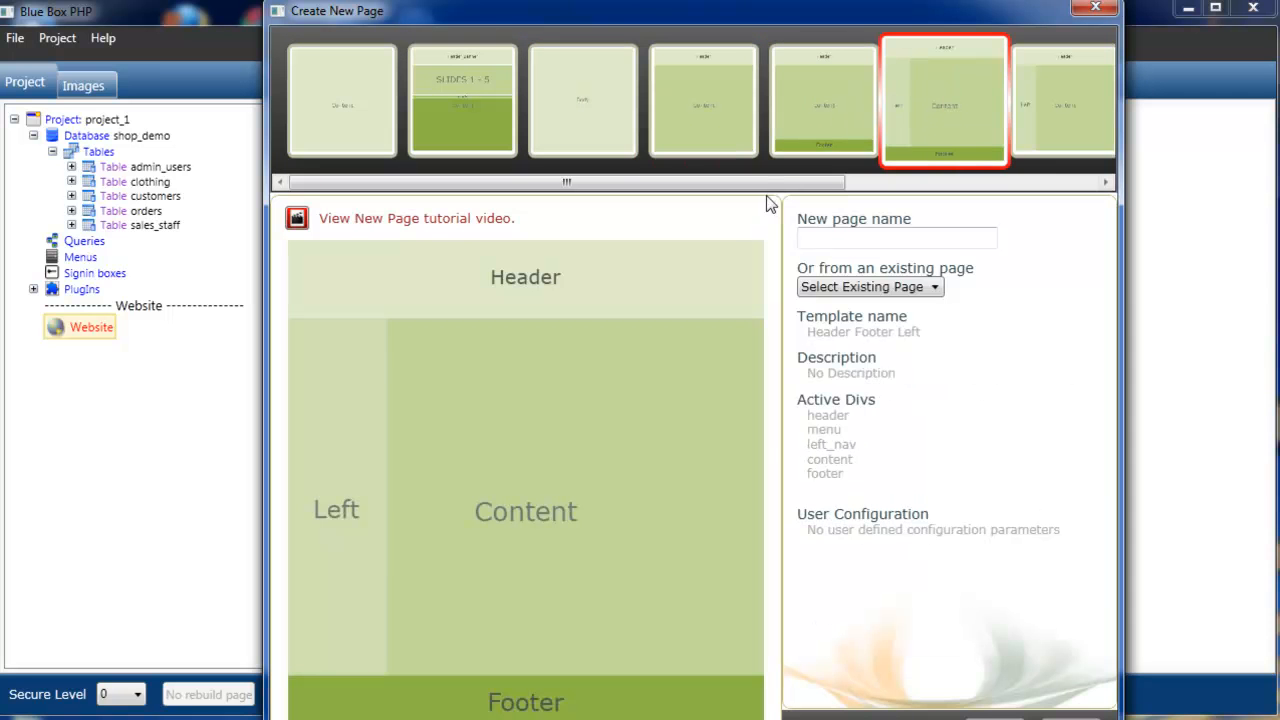
click(1044, 100)
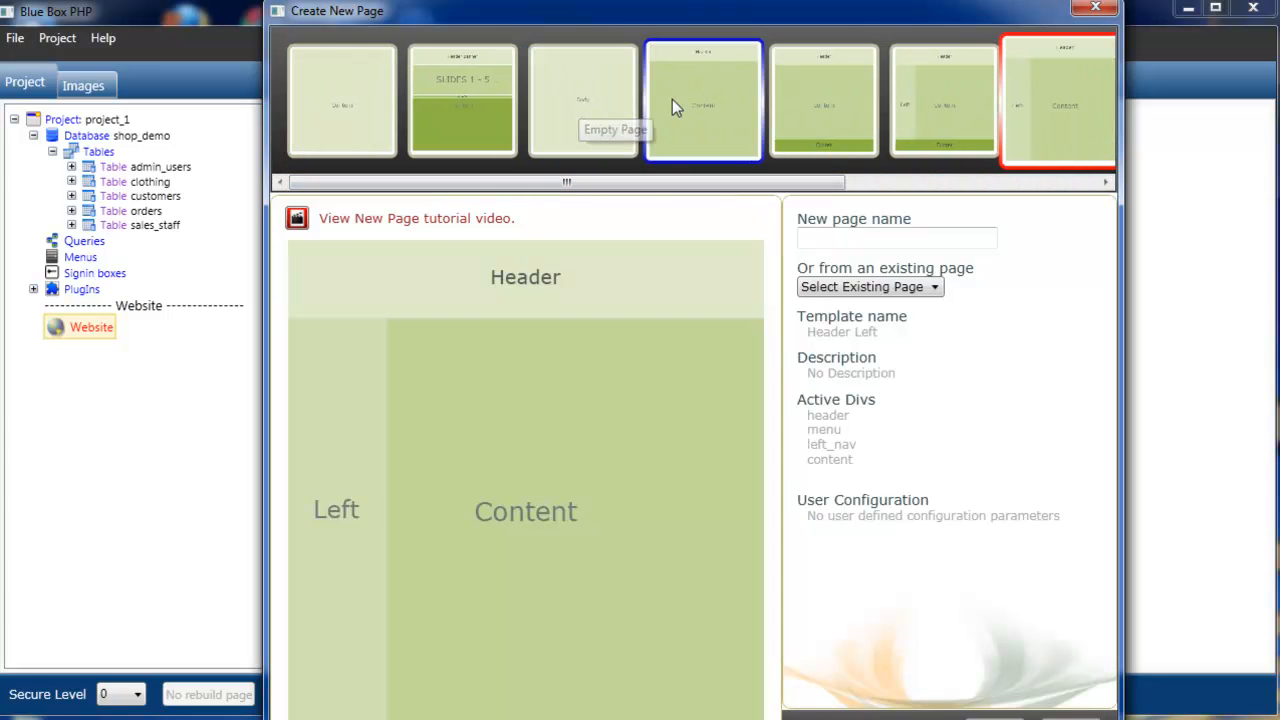
click(704, 100)
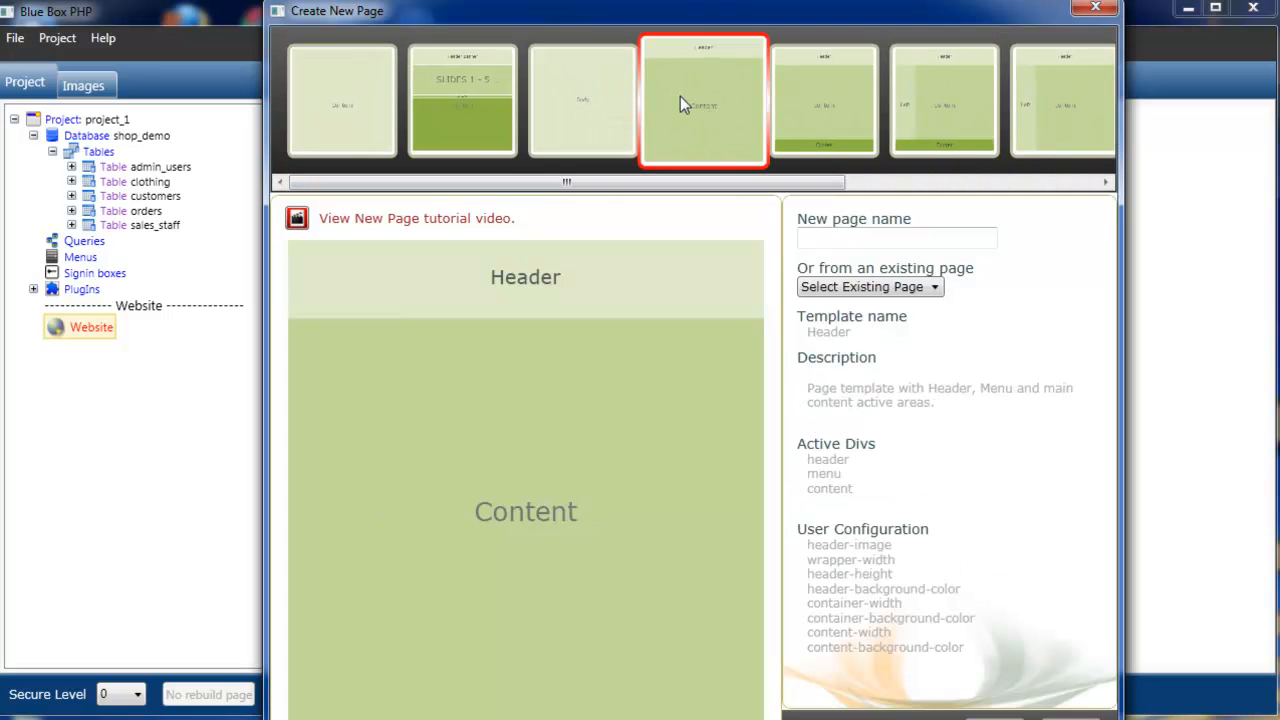
mouse_move(616, 282)
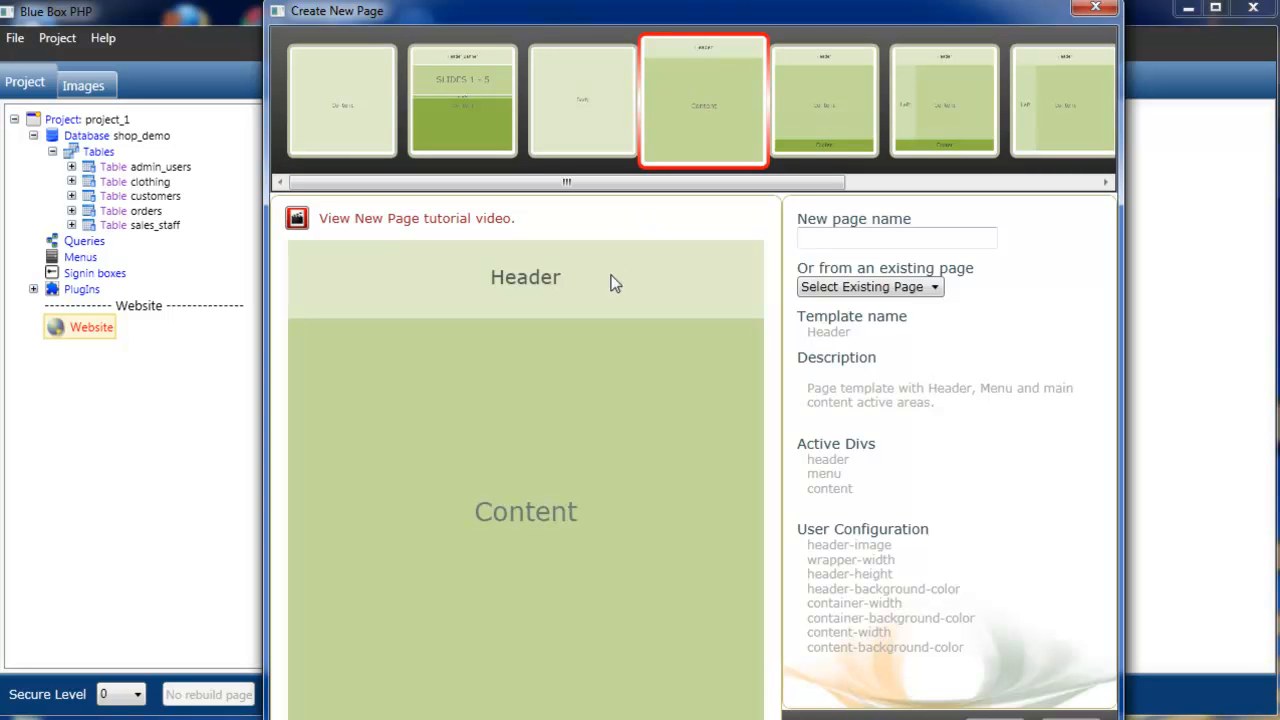
mouse_move(844, 232)
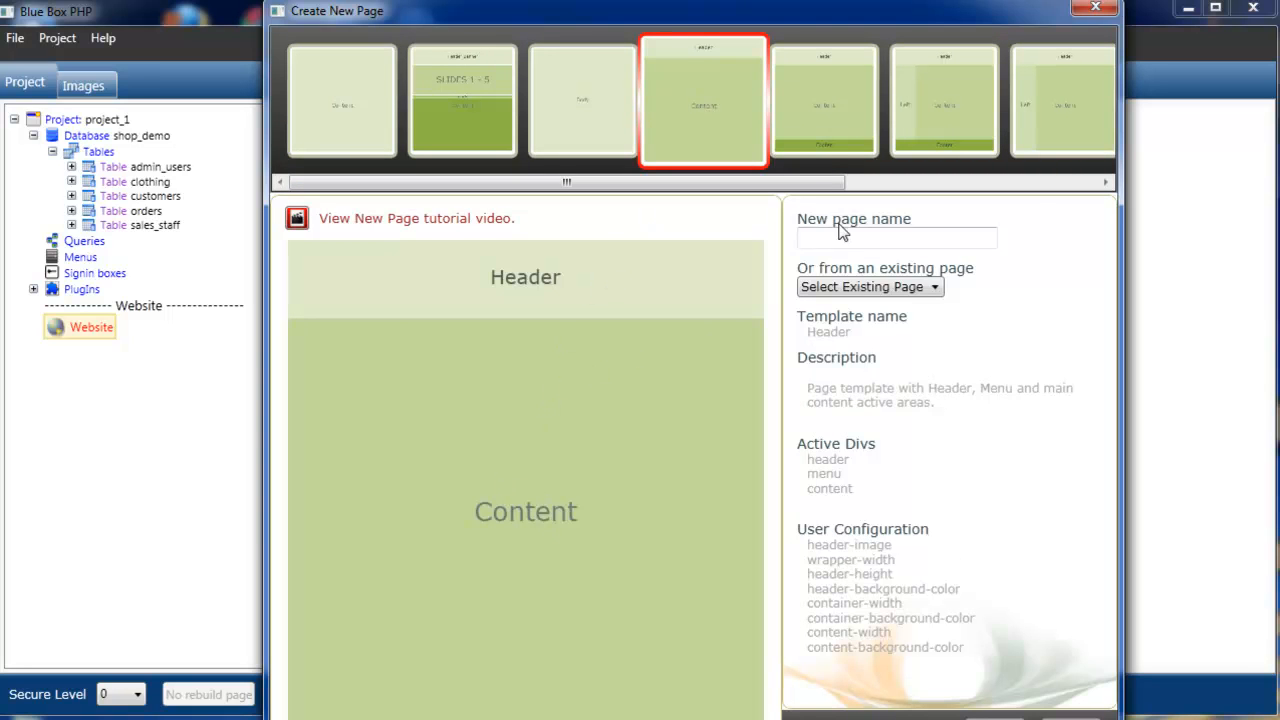
Name the new page 'index' in the New page name field
click(896, 238)
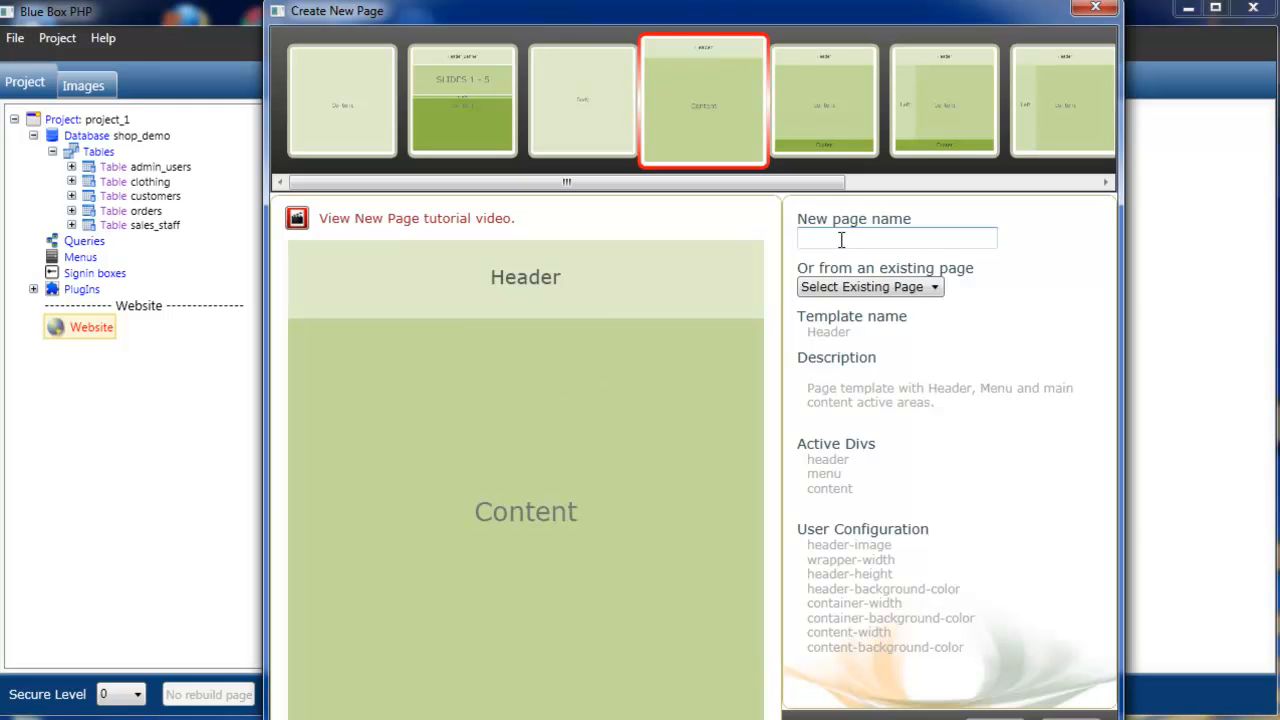
click(896, 238)
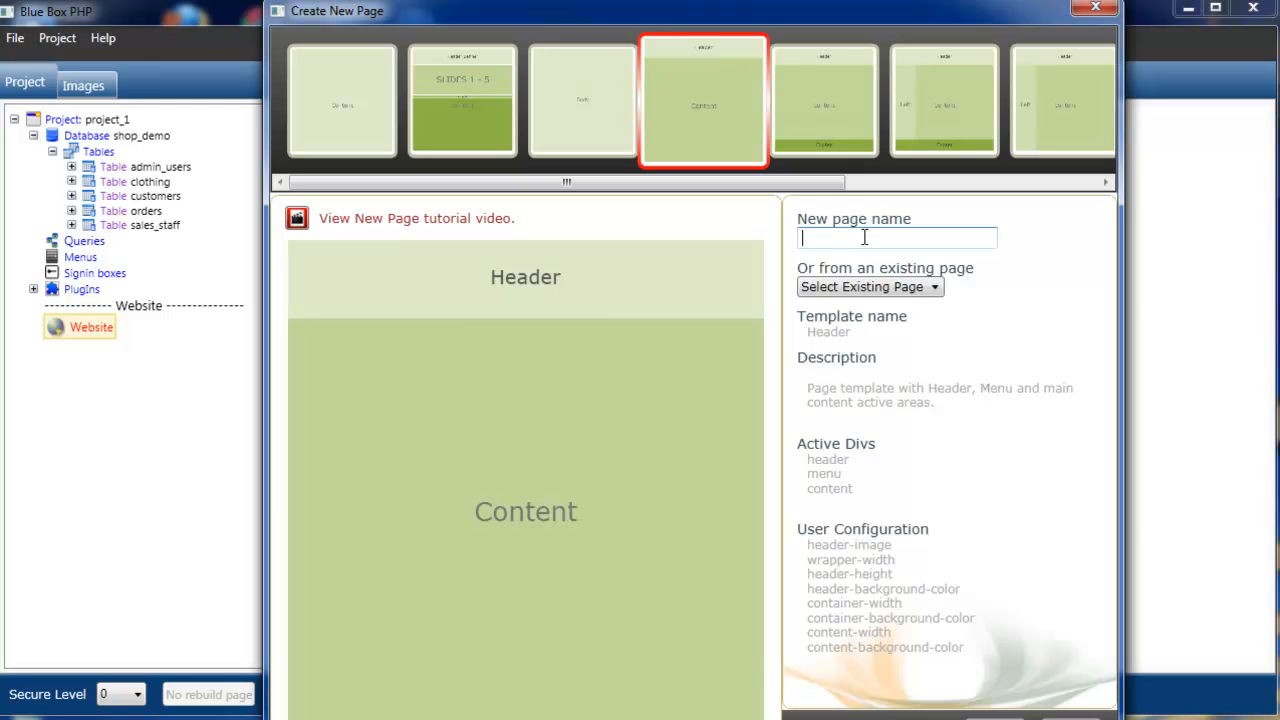
text(in)
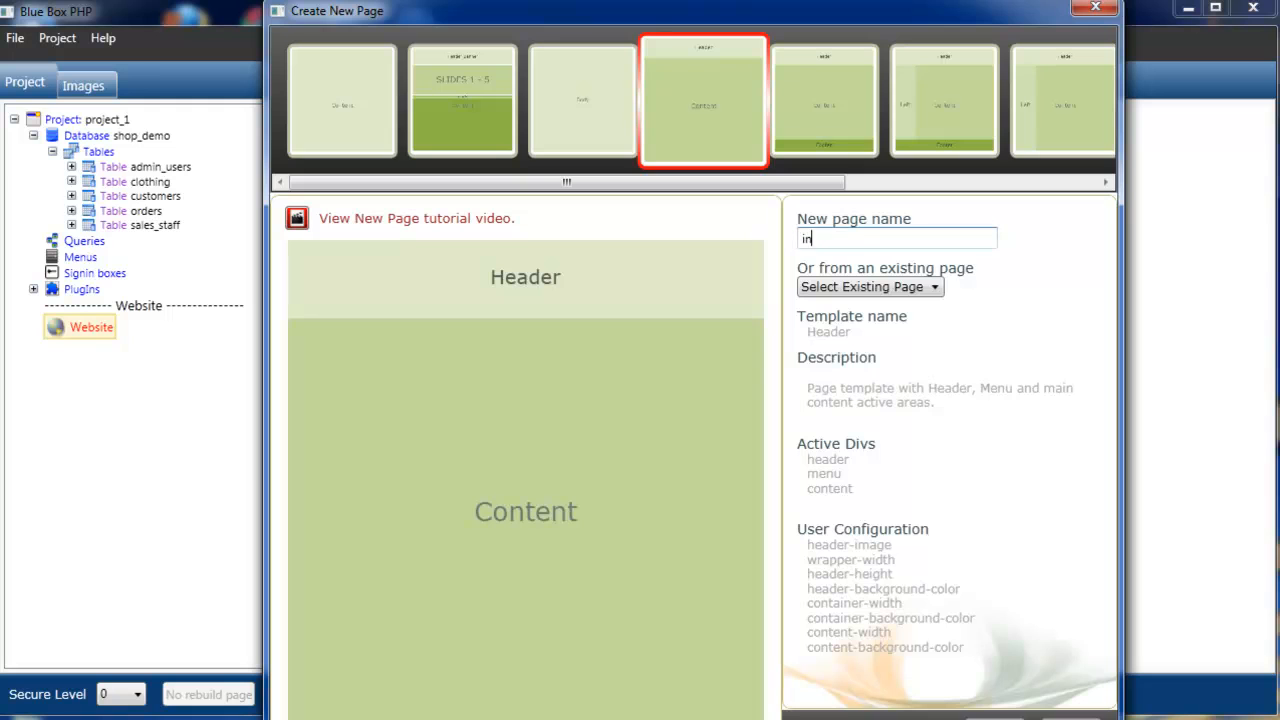
text(de)
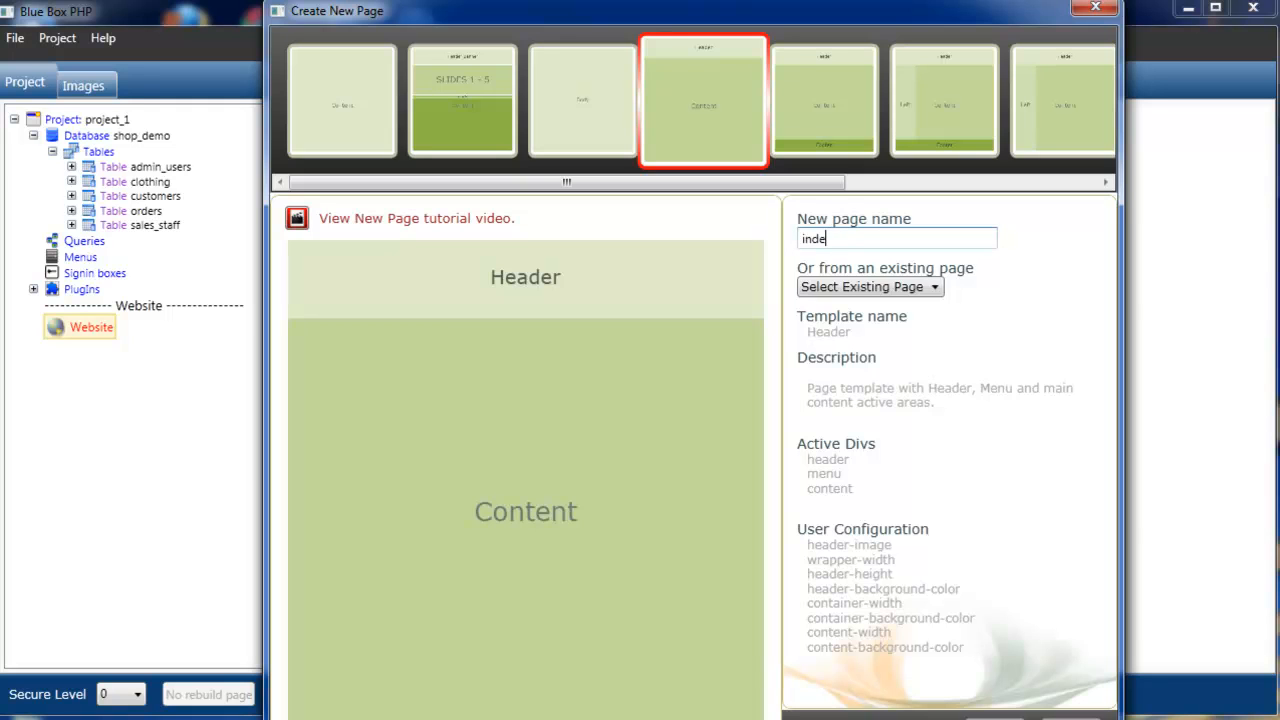
text(x)
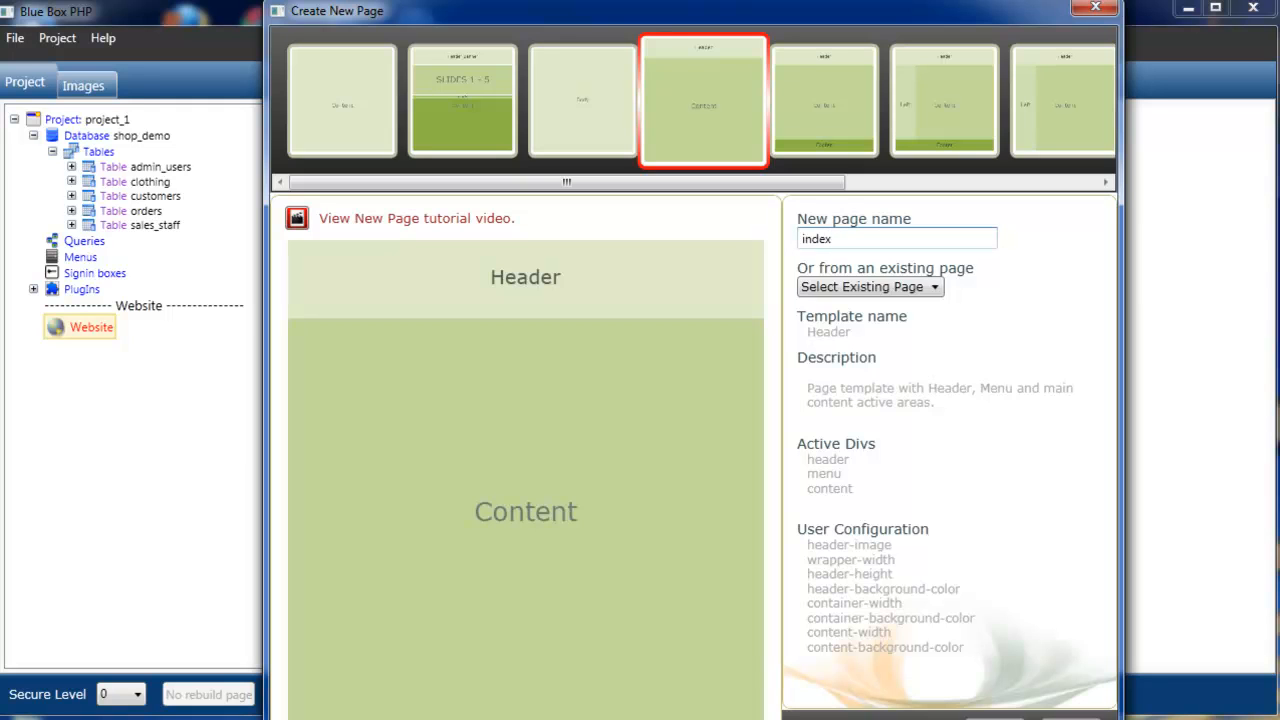
mouse_move(1018, 284)
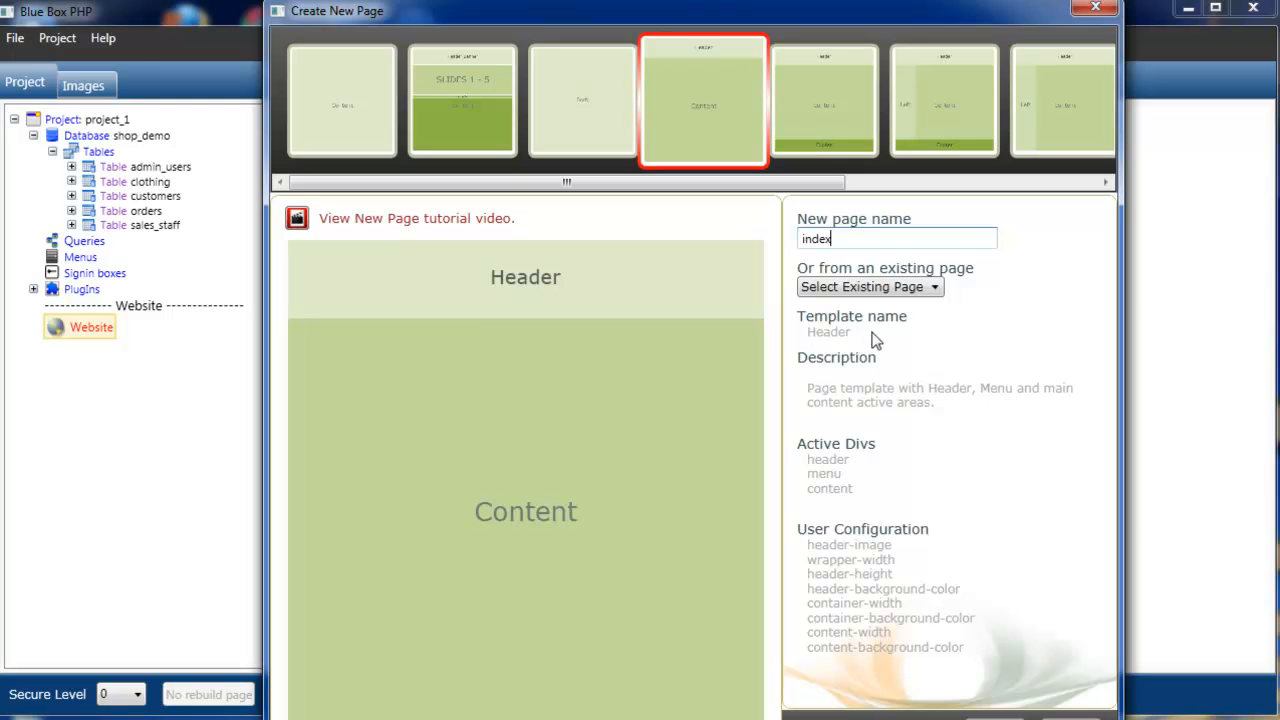
mouse_move(938, 398)
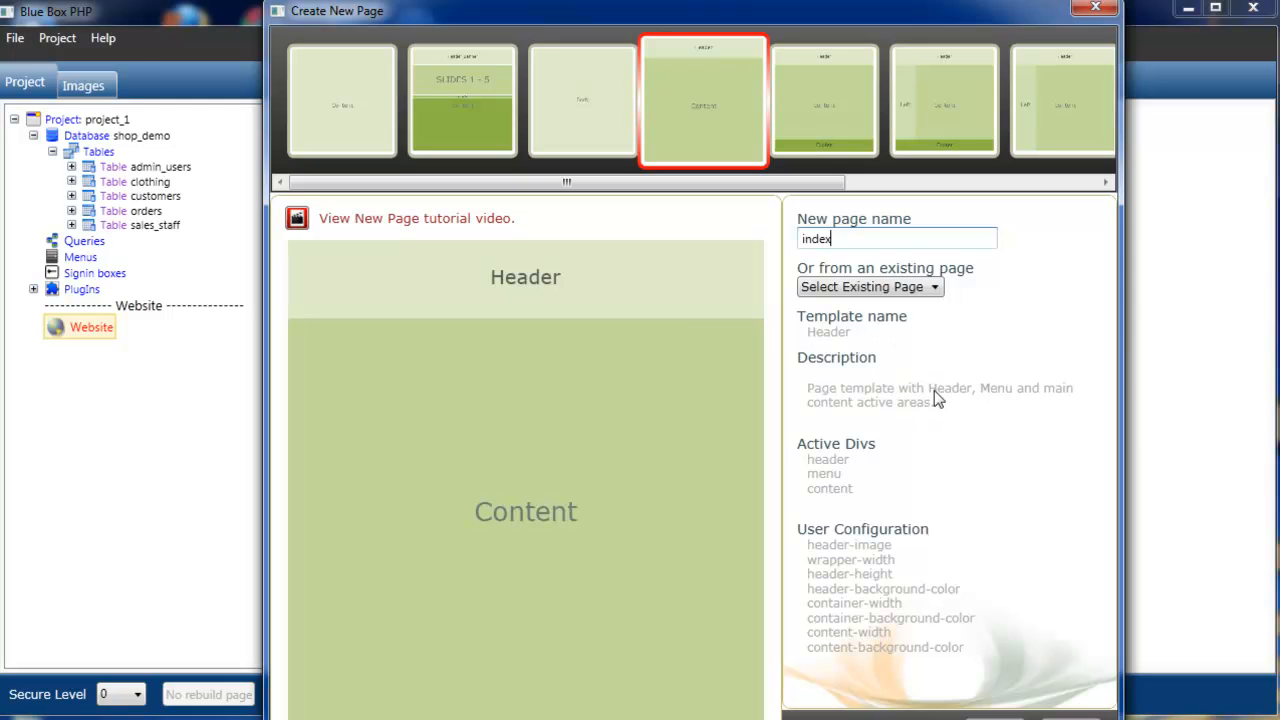
mouse_move(848, 464)
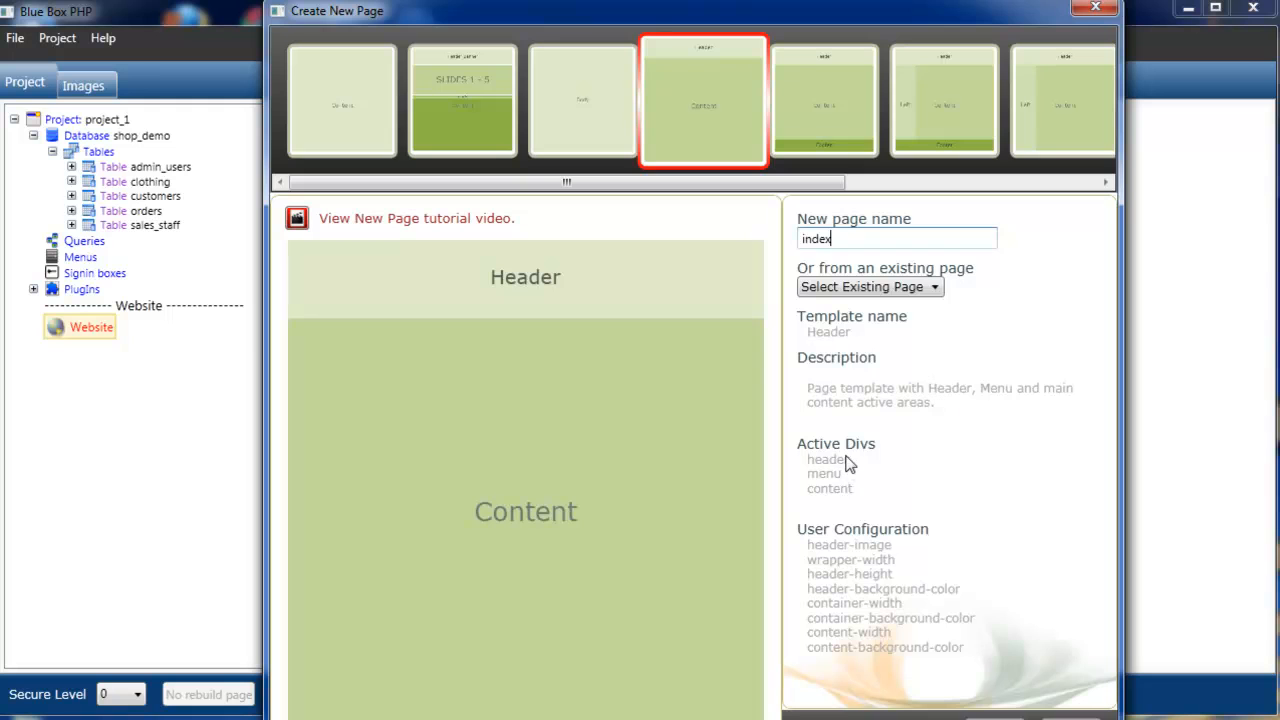
mouse_move(856, 460)
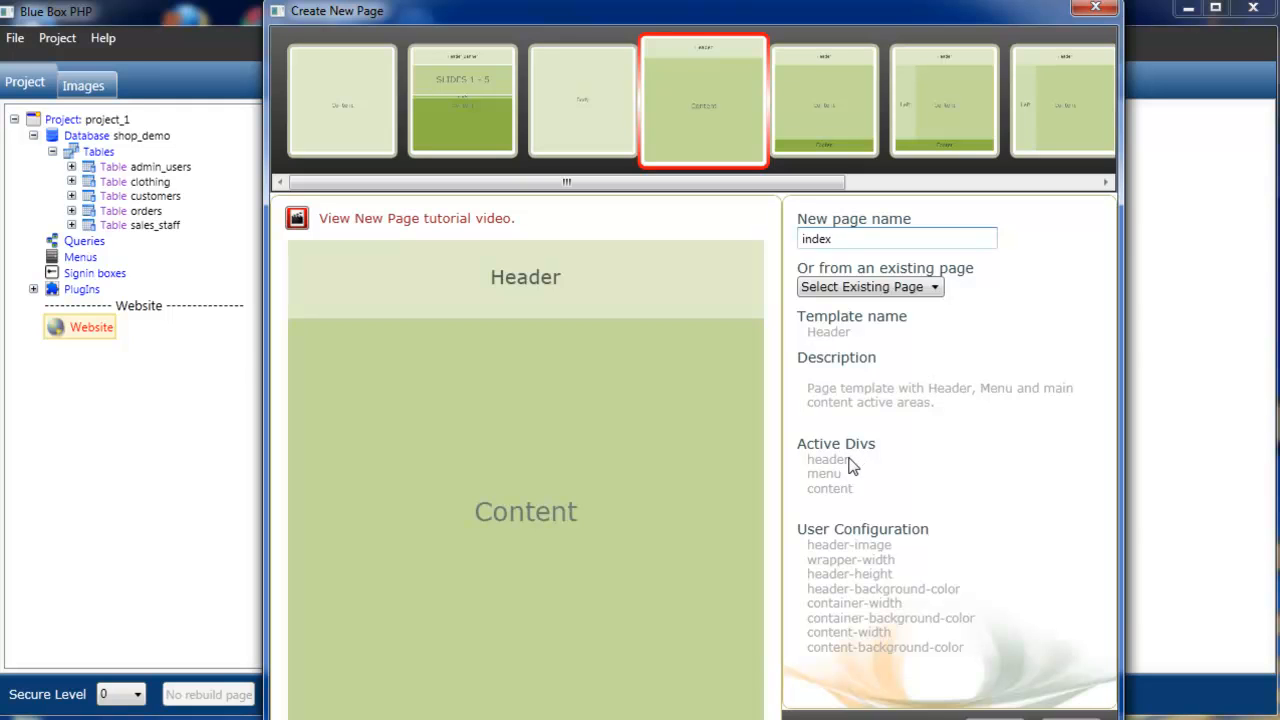
mouse_move(824, 480)
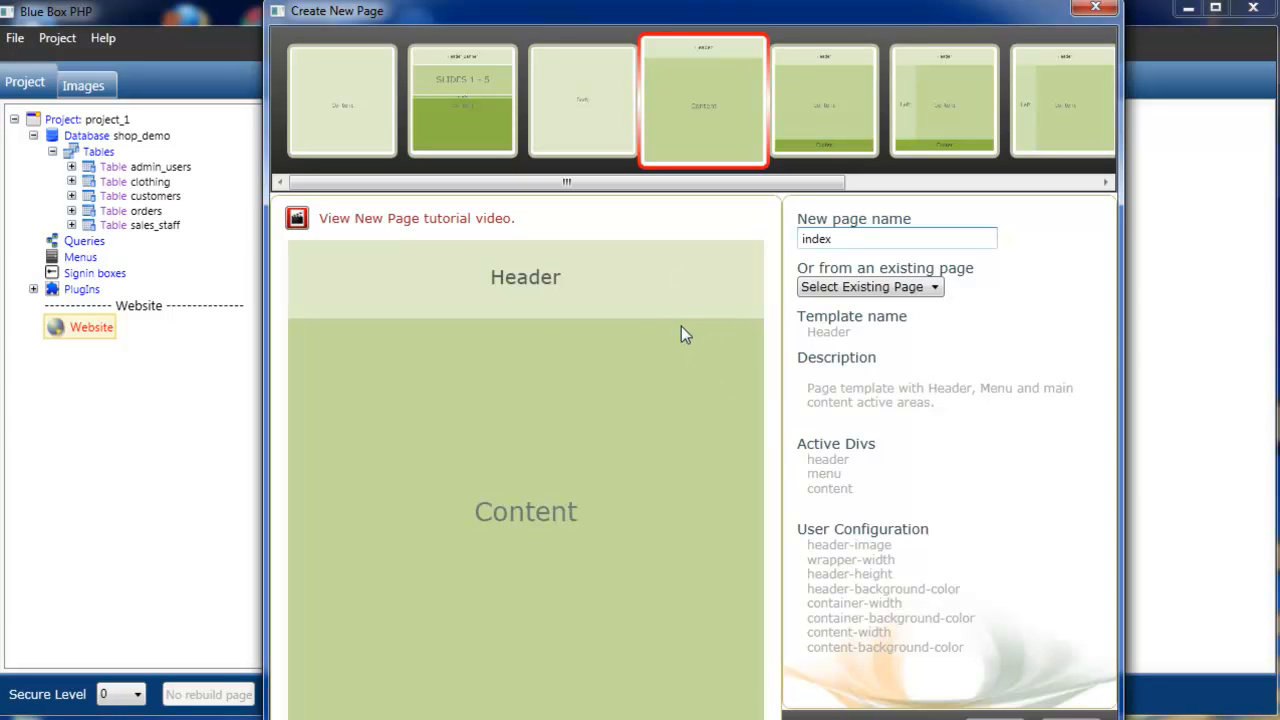
mouse_move(852, 492)
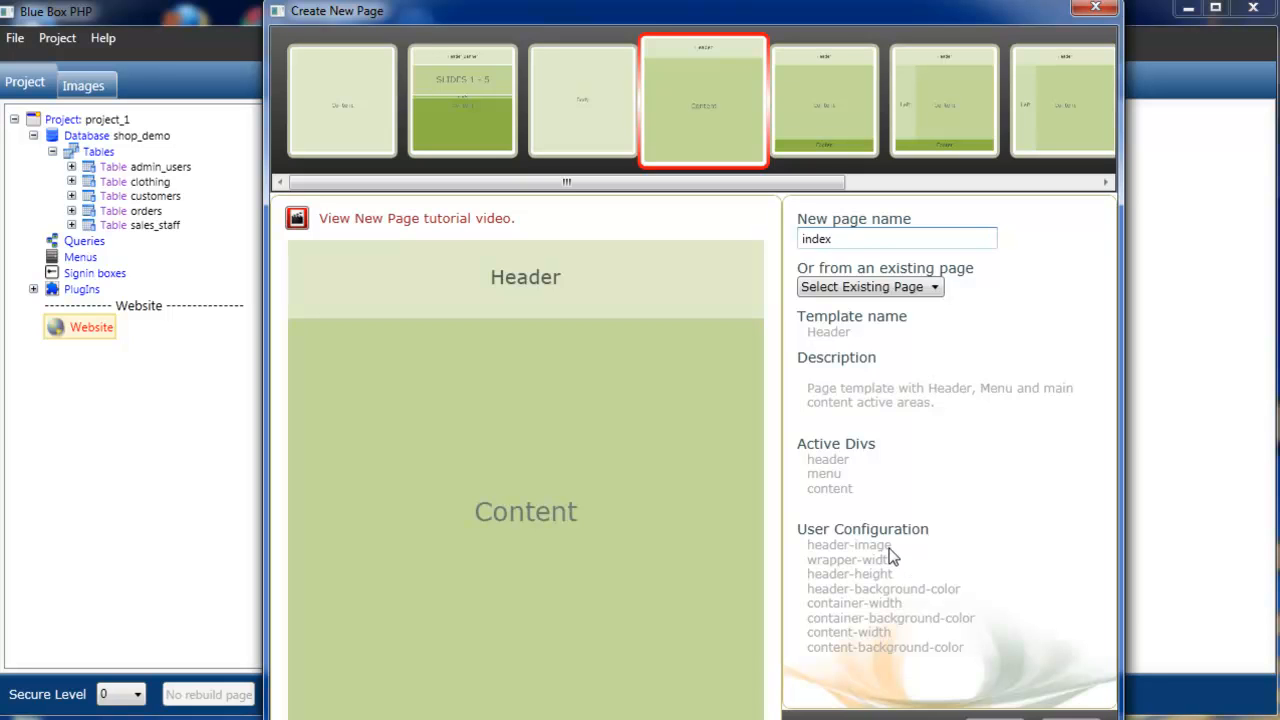
mouse_move(890, 568)
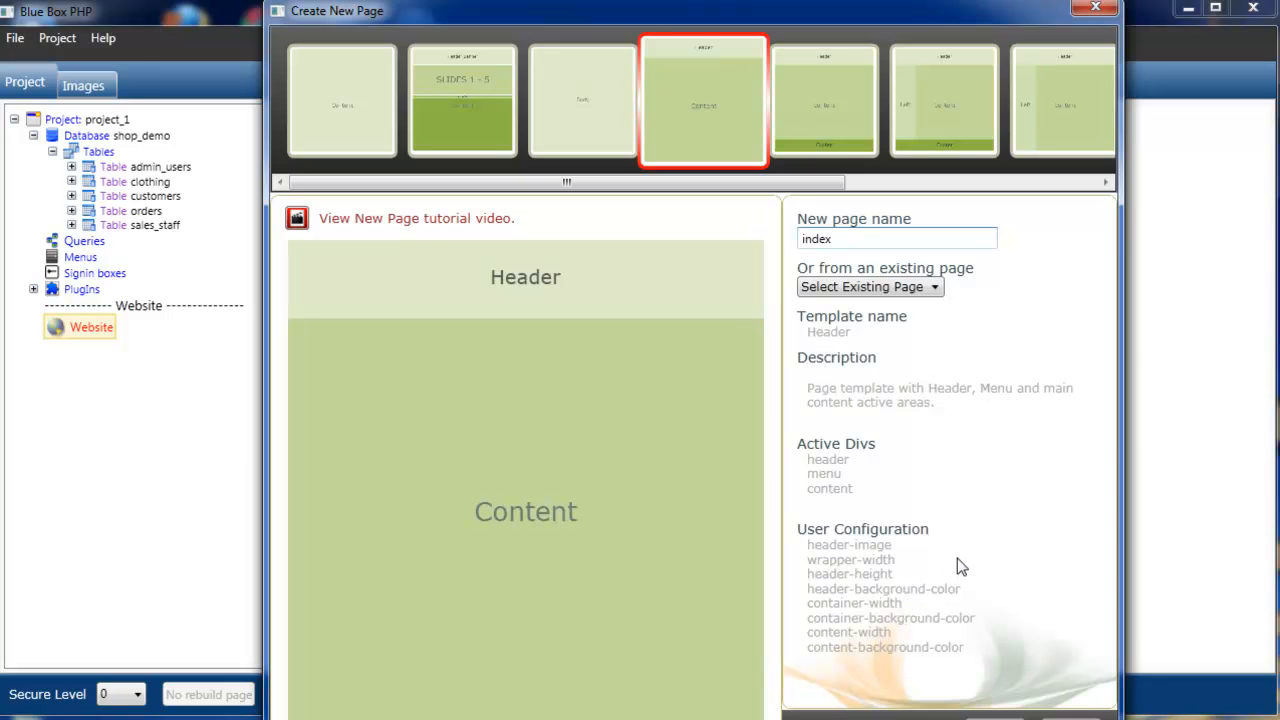
mouse_move(1018, 528)
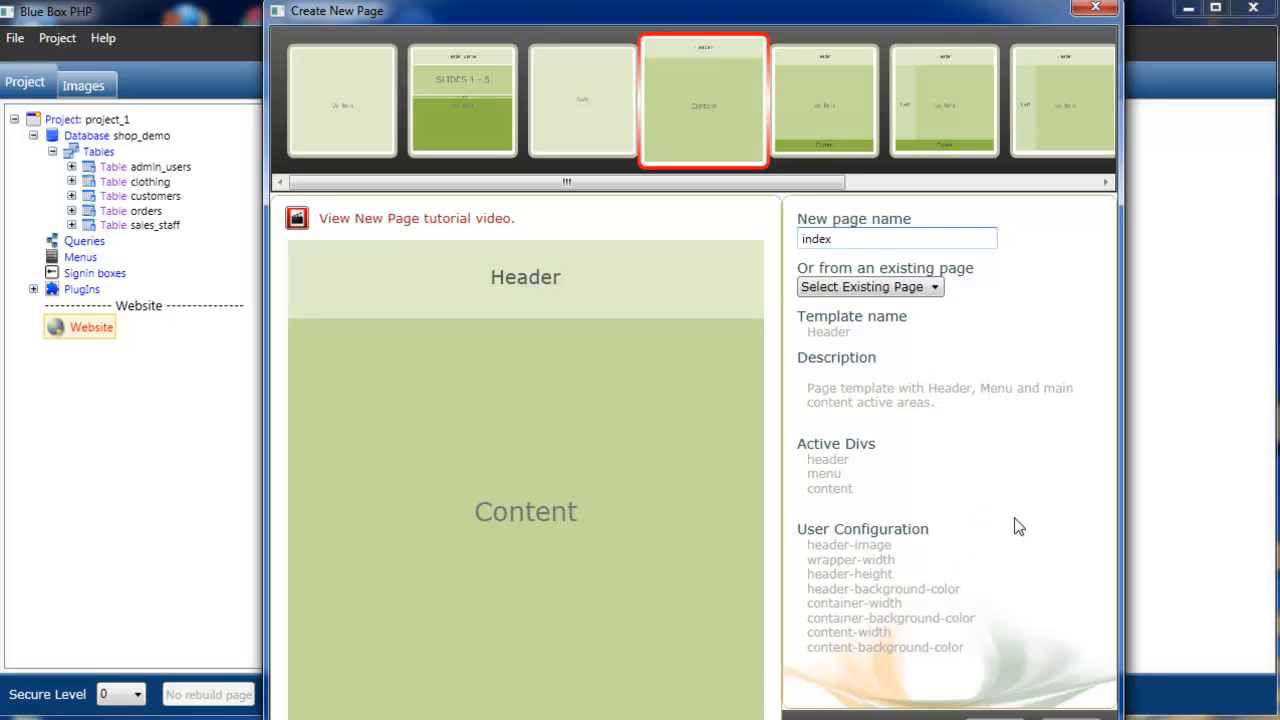
mouse_move(980, 404)
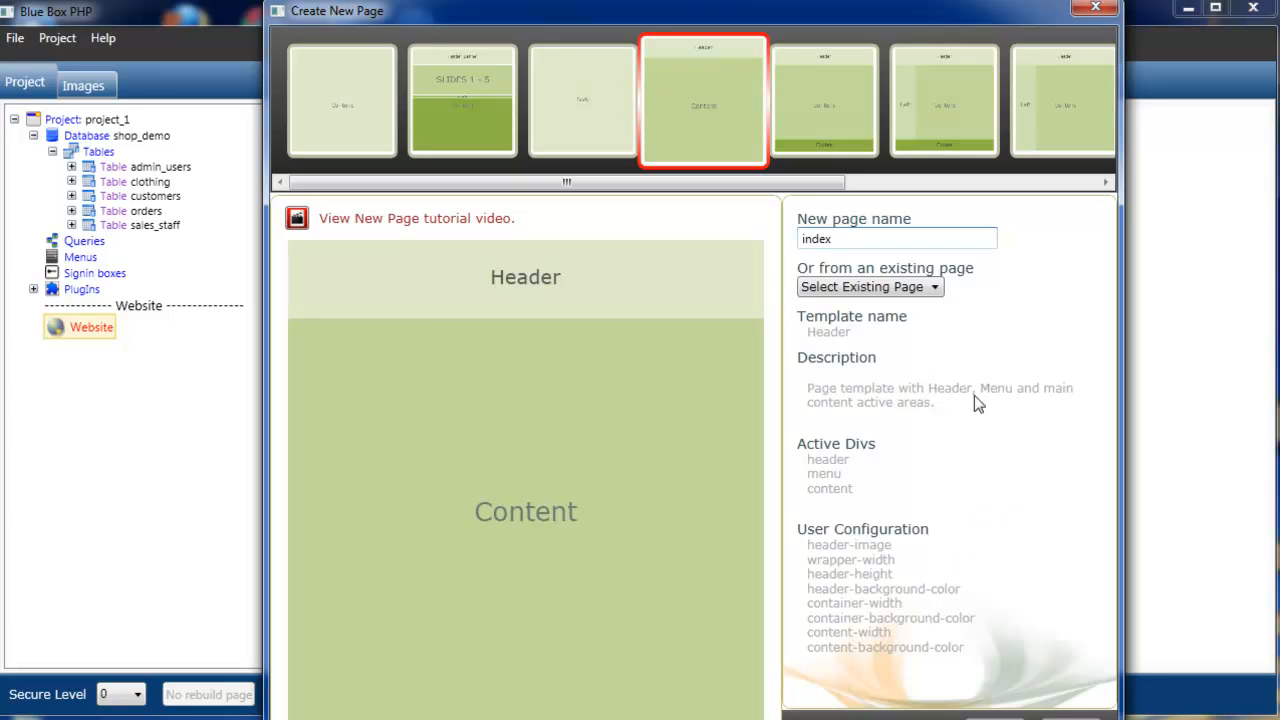
mouse_move(944, 100)
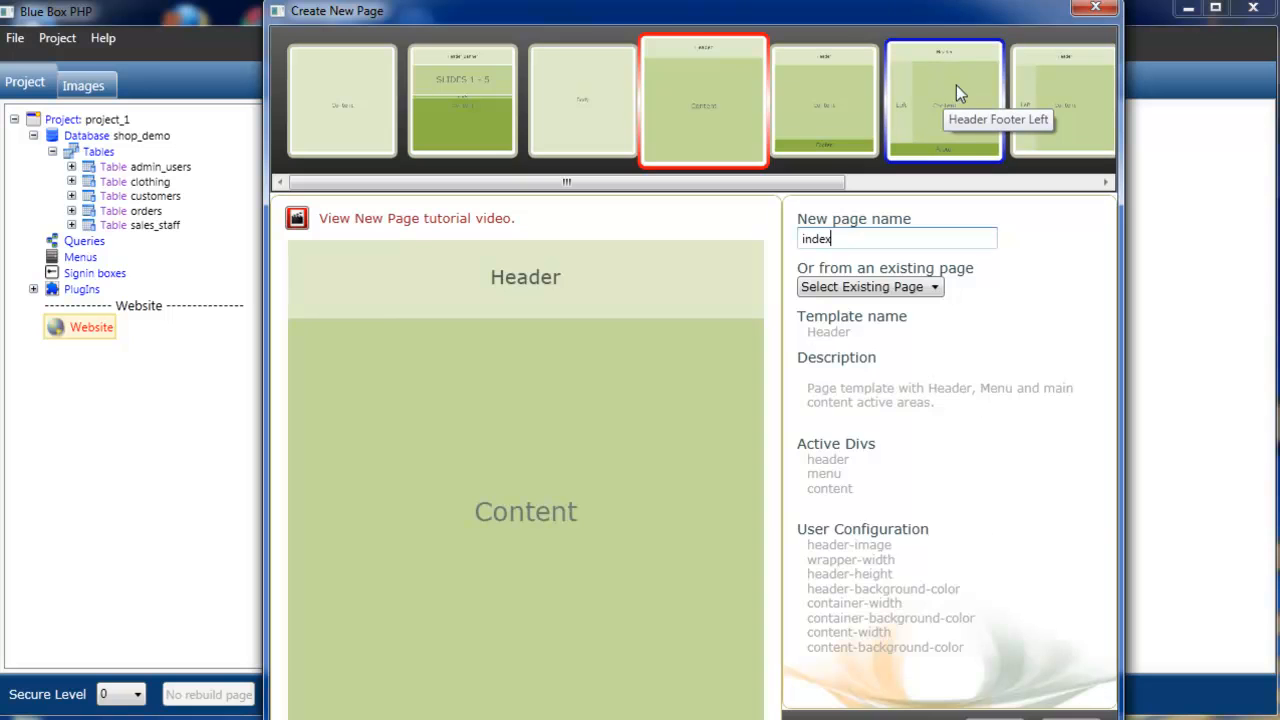
click(944, 100)
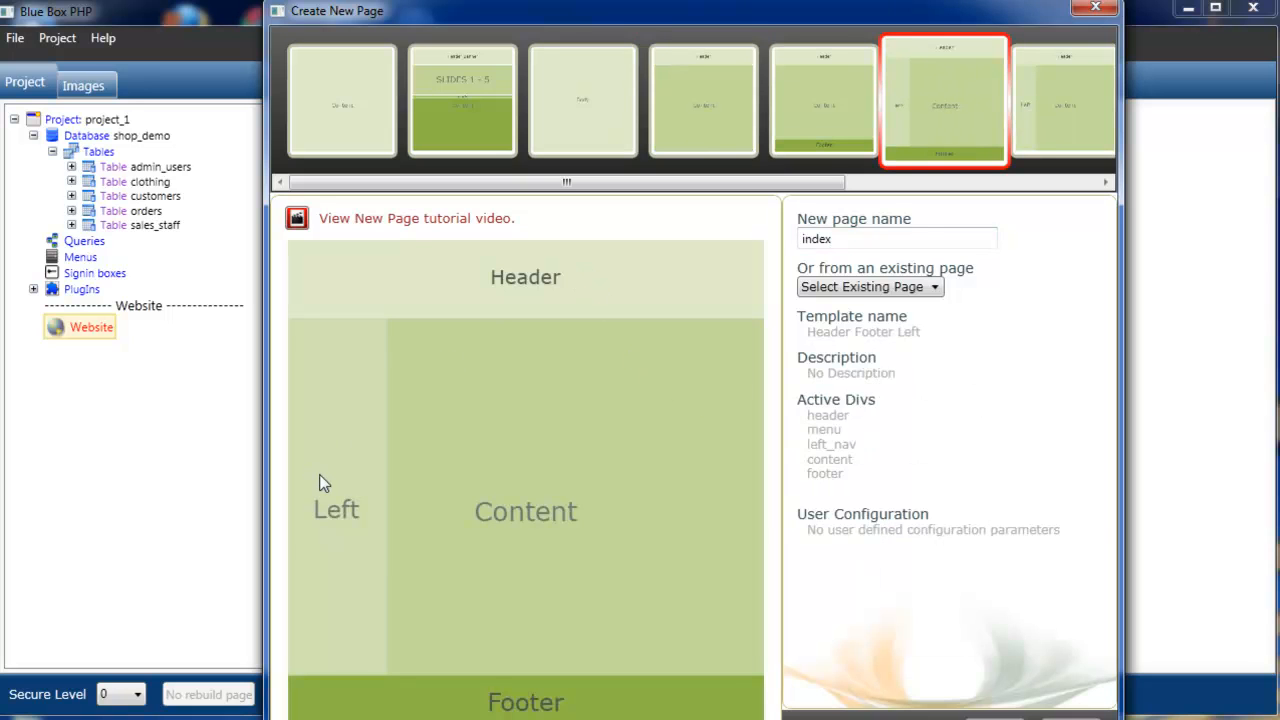
mouse_move(576, 440)
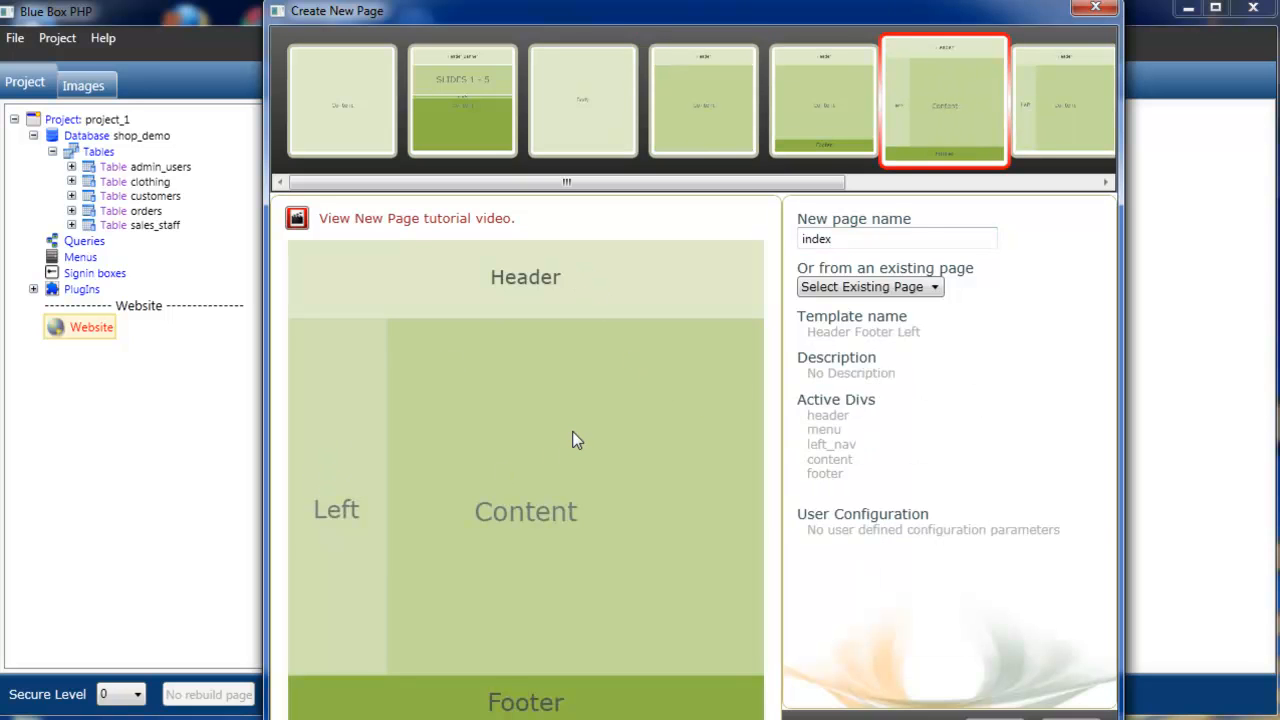
mouse_move(856, 500)
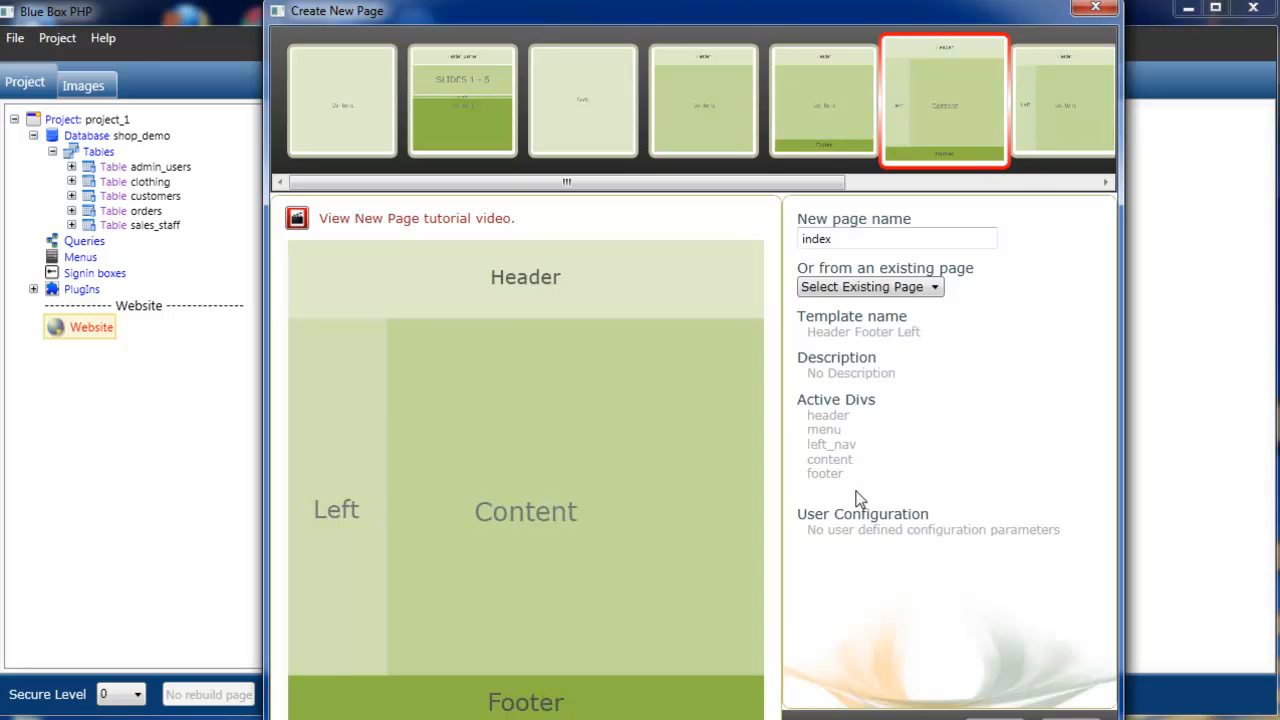
mouse_move(884, 544)
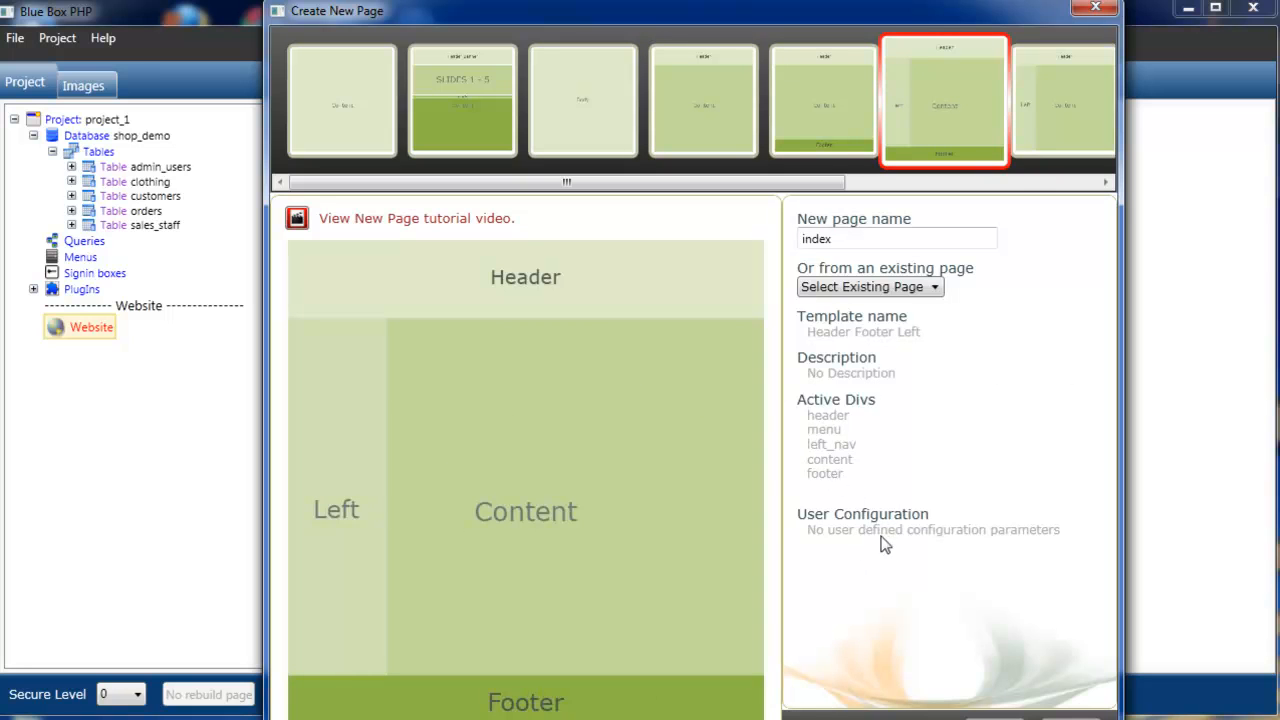
mouse_move(958, 544)
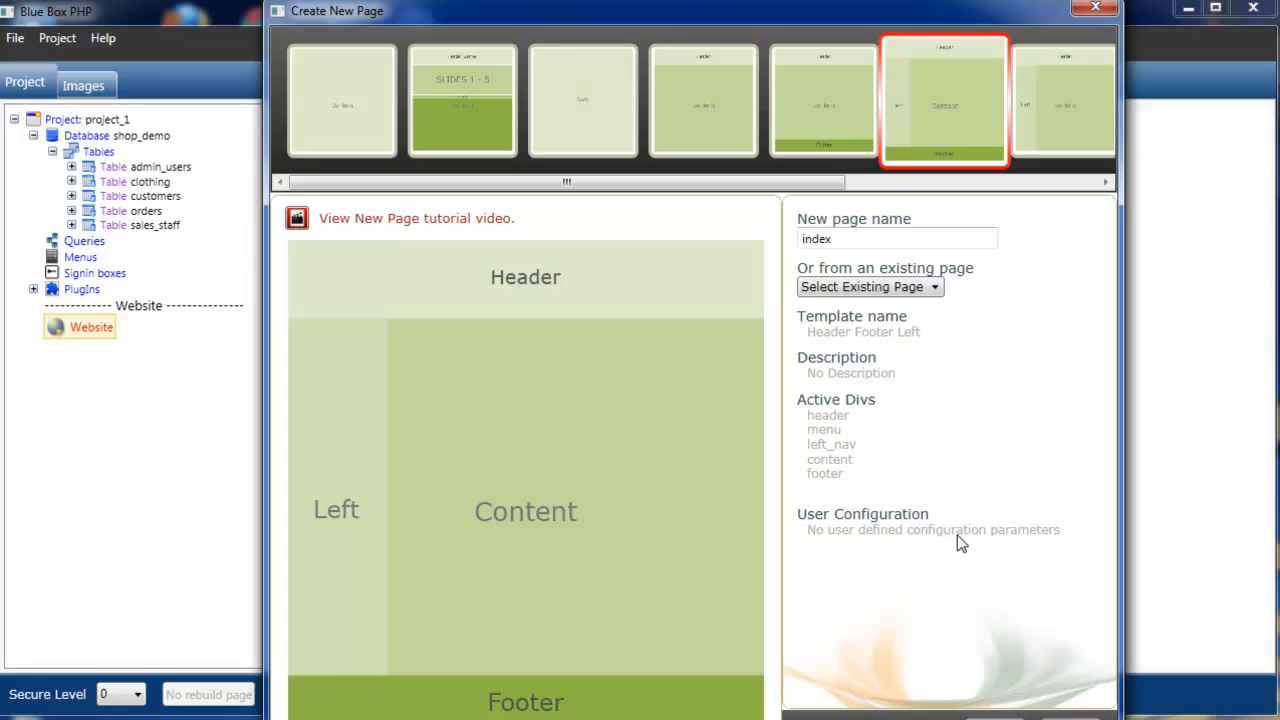
mouse_move(460, 324)
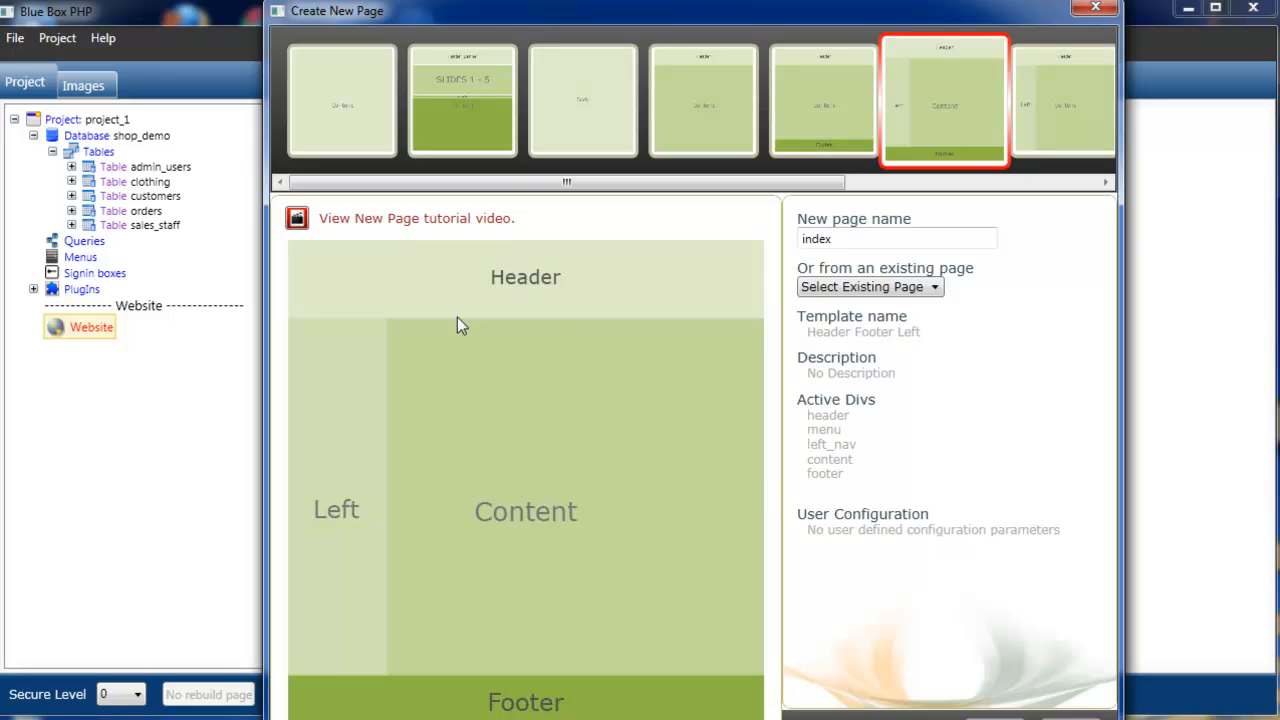
mouse_move(588, 384)
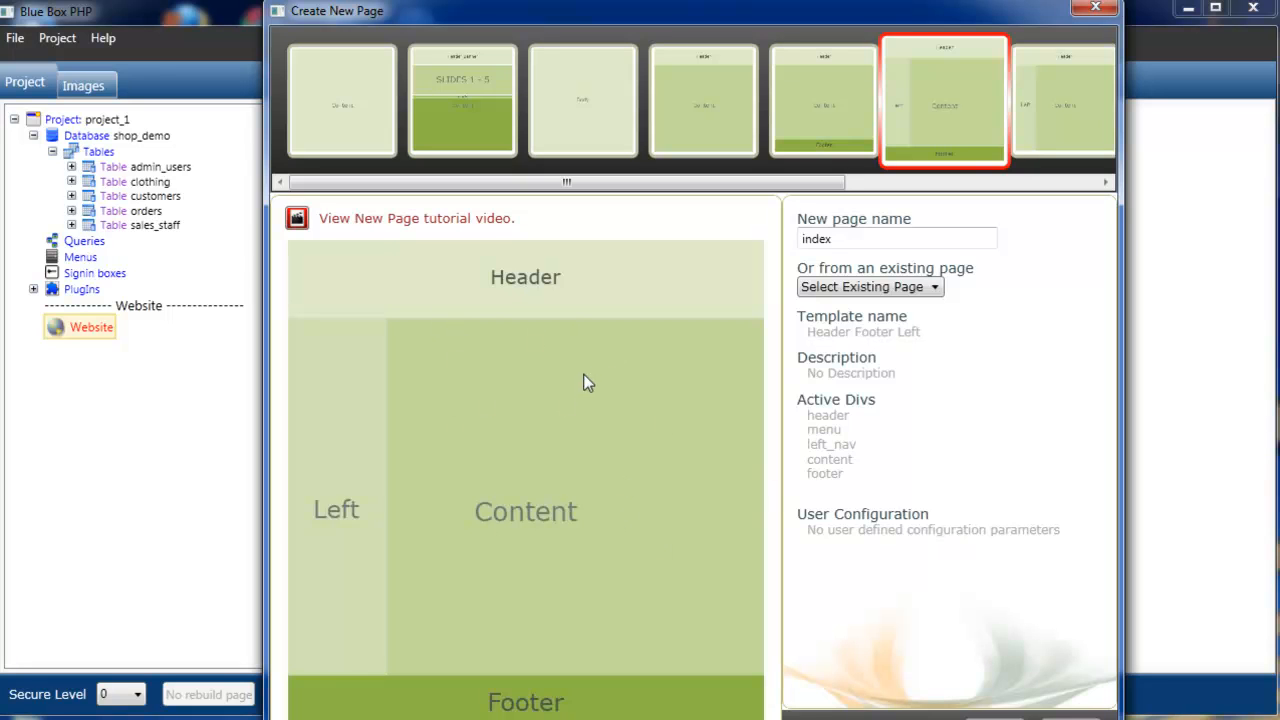
mouse_move(560, 324)
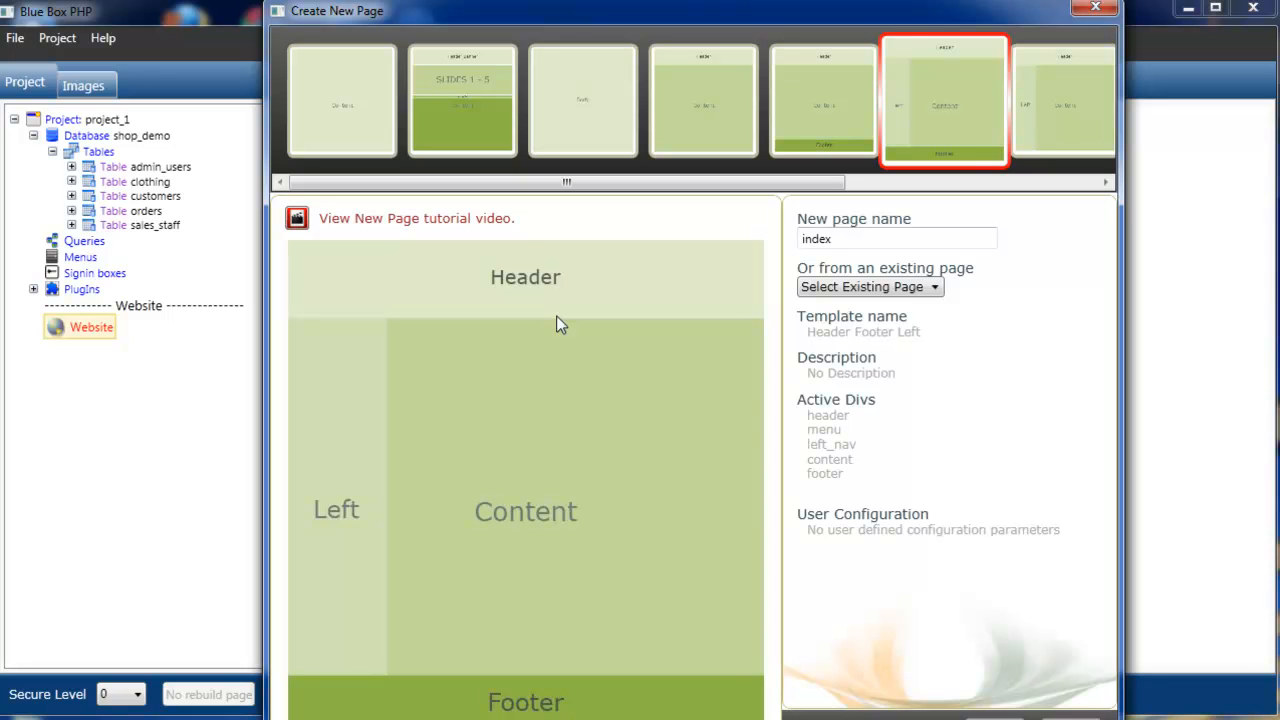
mouse_move(540, 470)
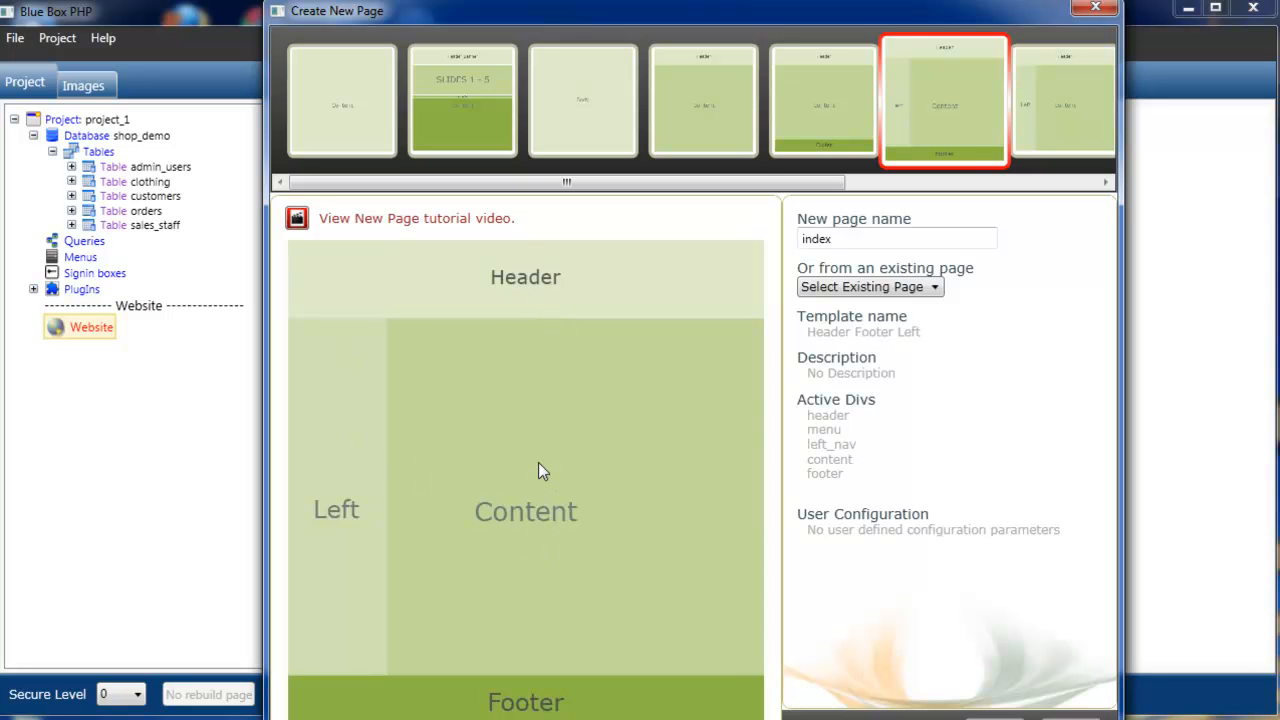
click(704, 100)
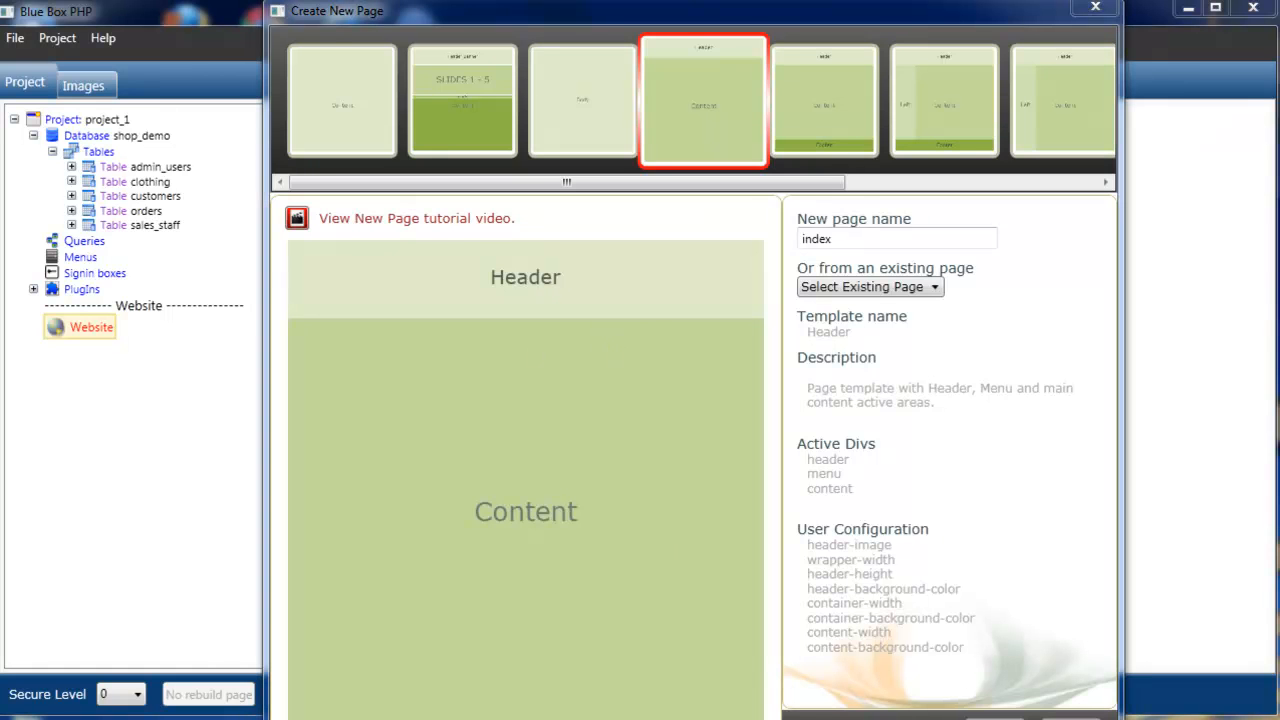
mouse_move(1078, 698)
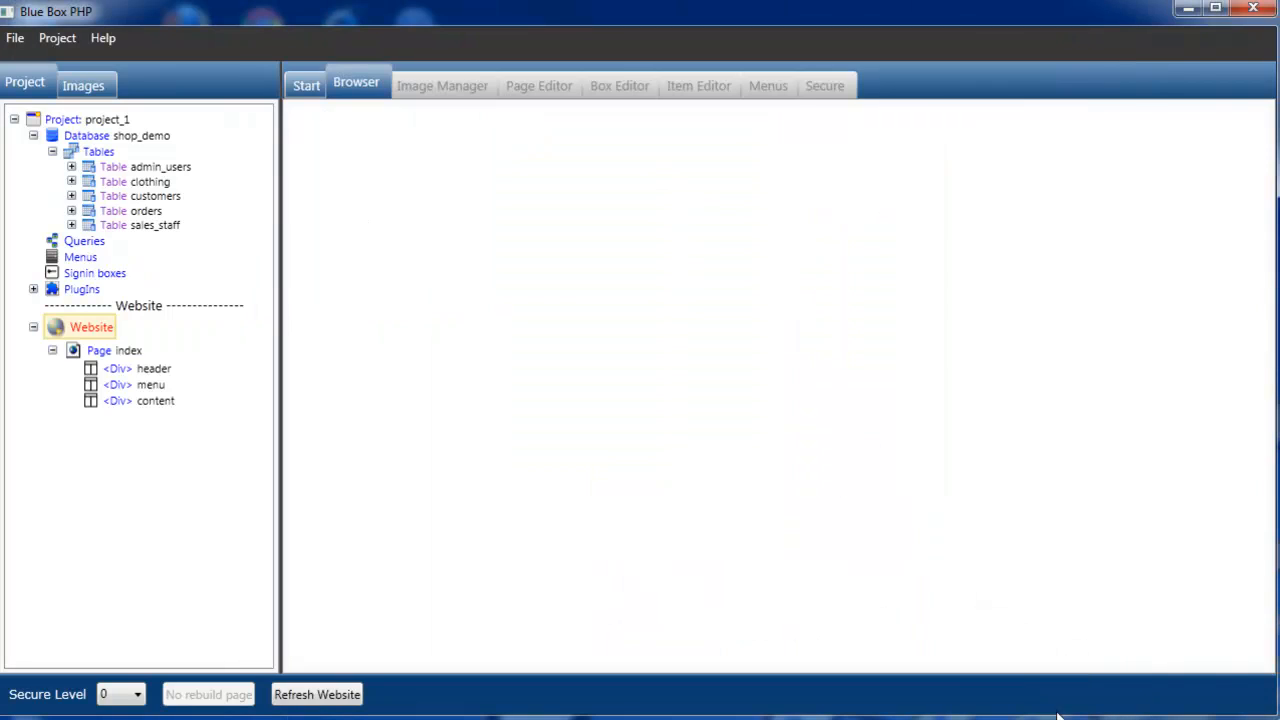
mouse_move(118, 370)
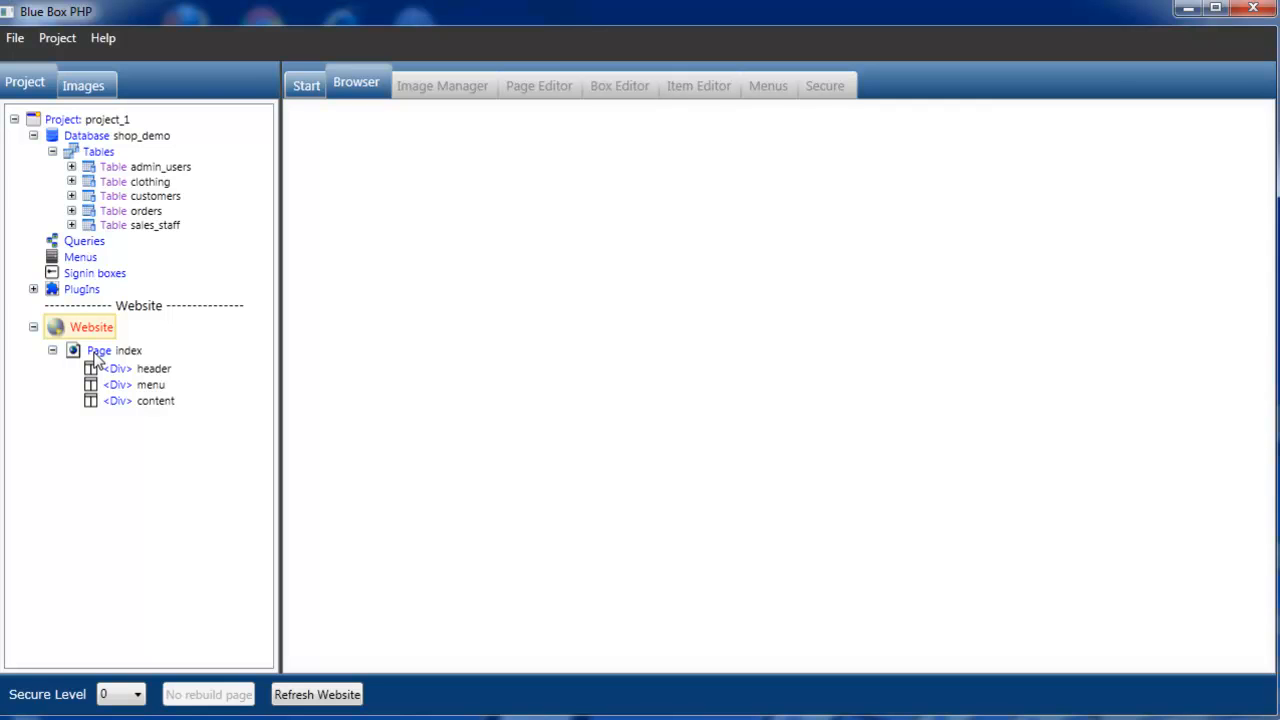
mouse_move(136, 360)
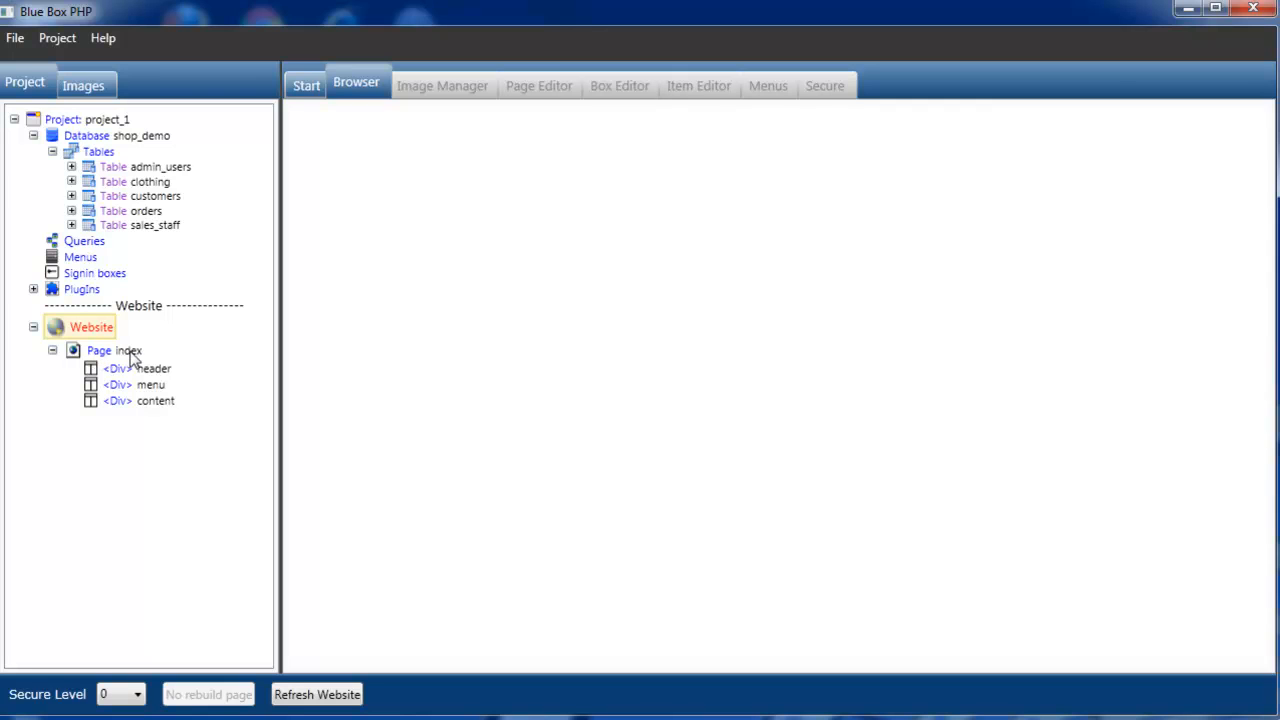
mouse_move(158, 400)
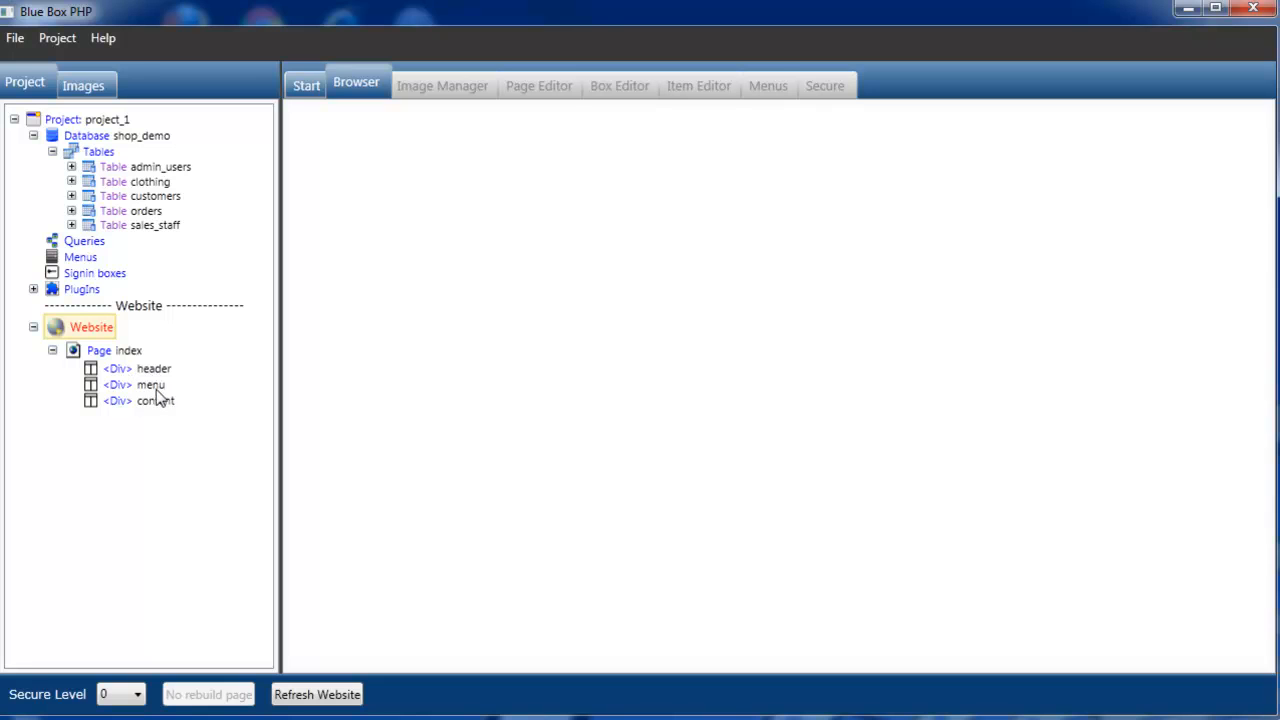
mouse_move(150, 410)
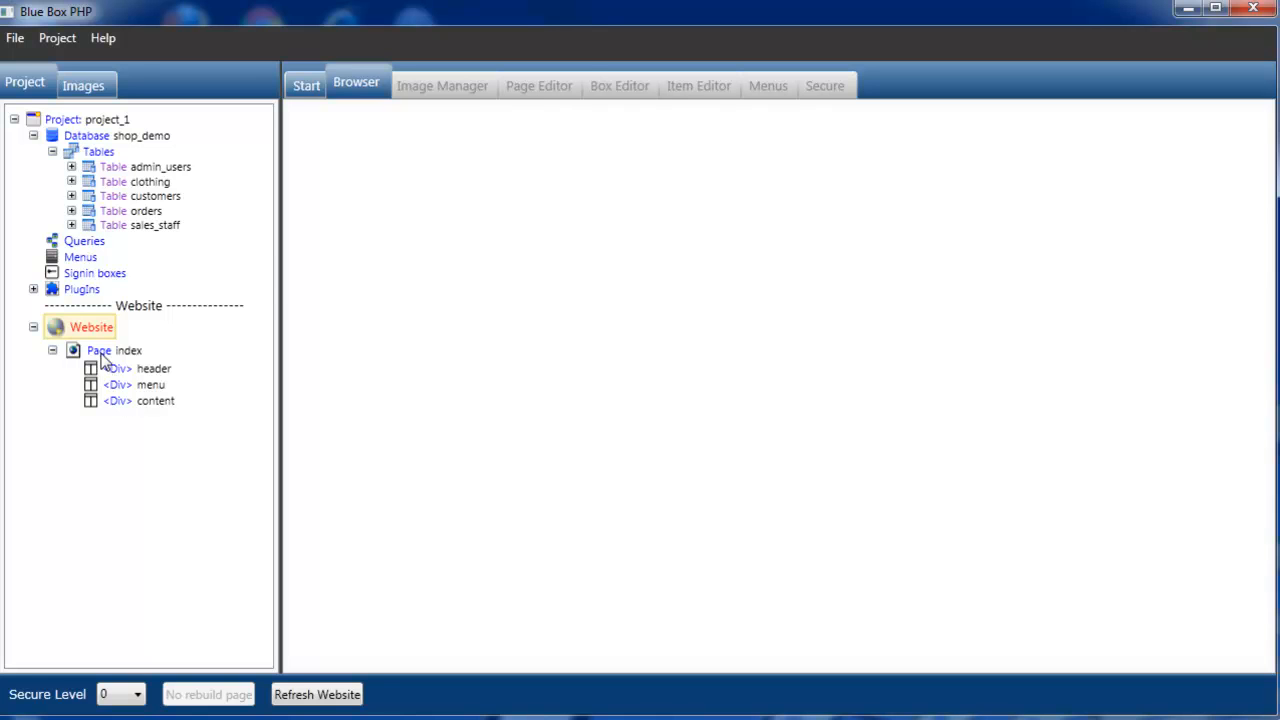
Show the index page in design view with its Header_bg.gif placeholder
click(128, 348)
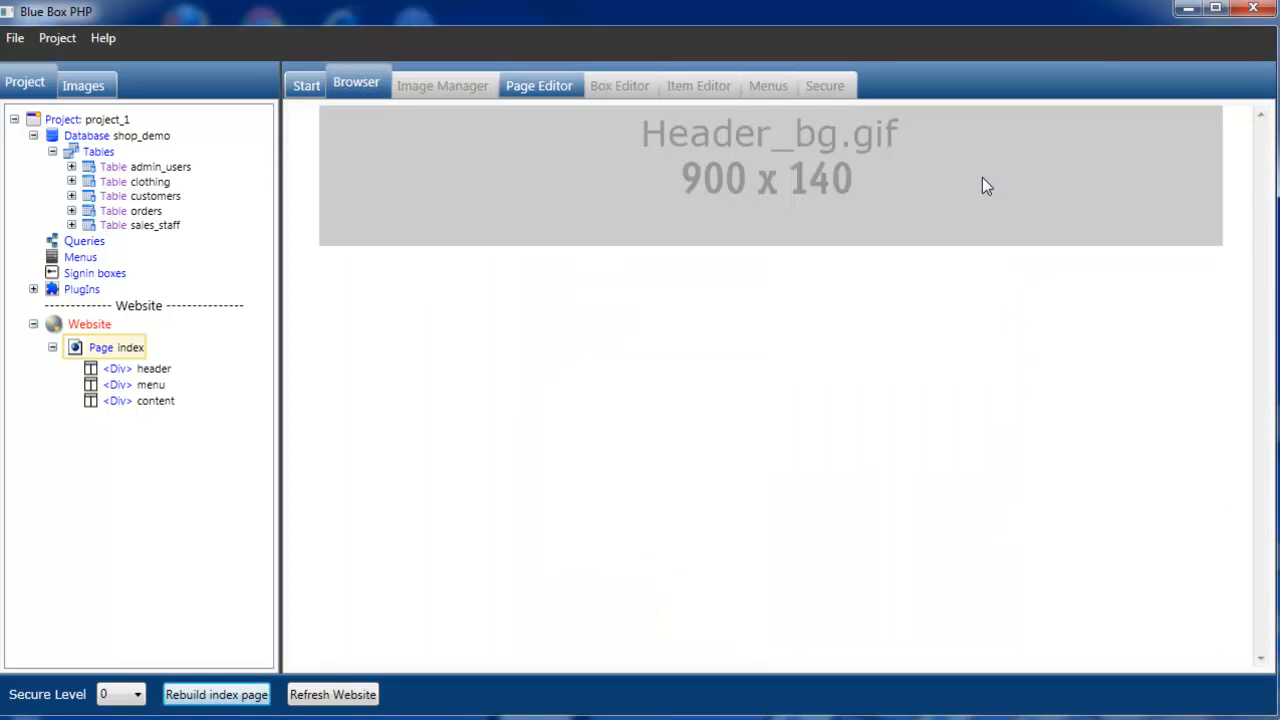
mouse_move(612, 328)
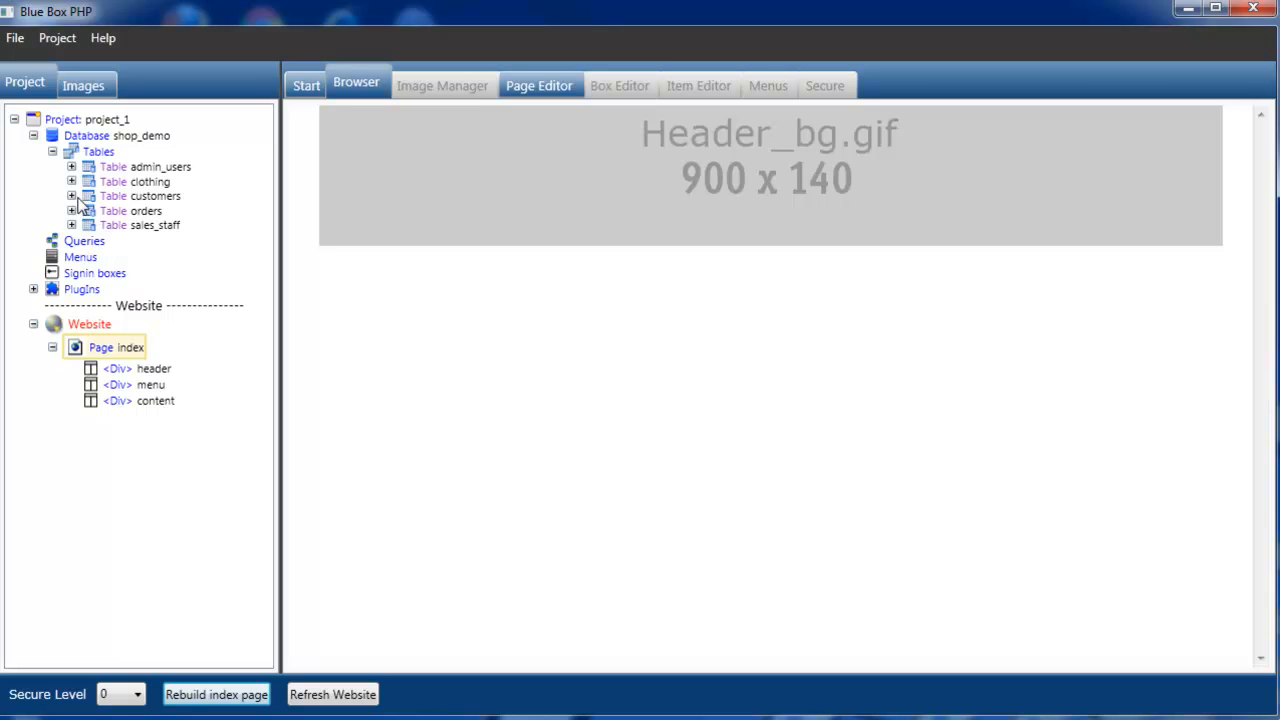
Add the customers DataBox, rebuild the index page and page through the customer rows
click(72, 196)
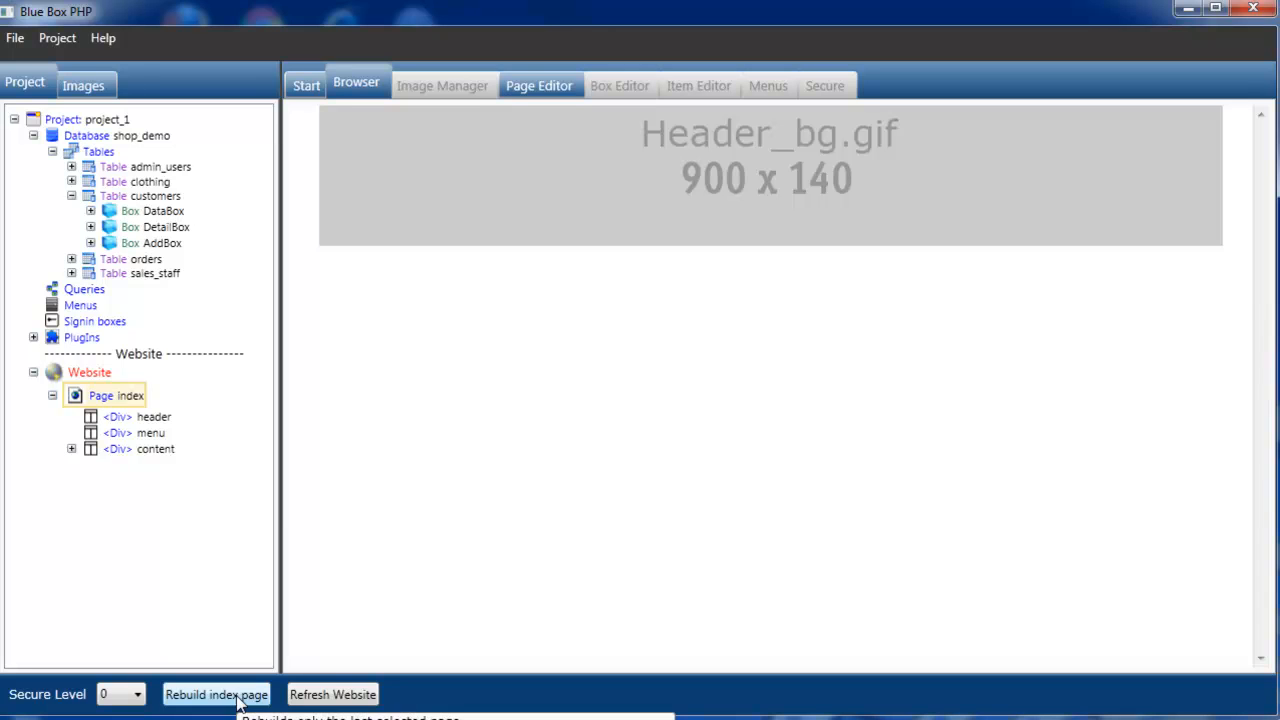
click(216, 694)
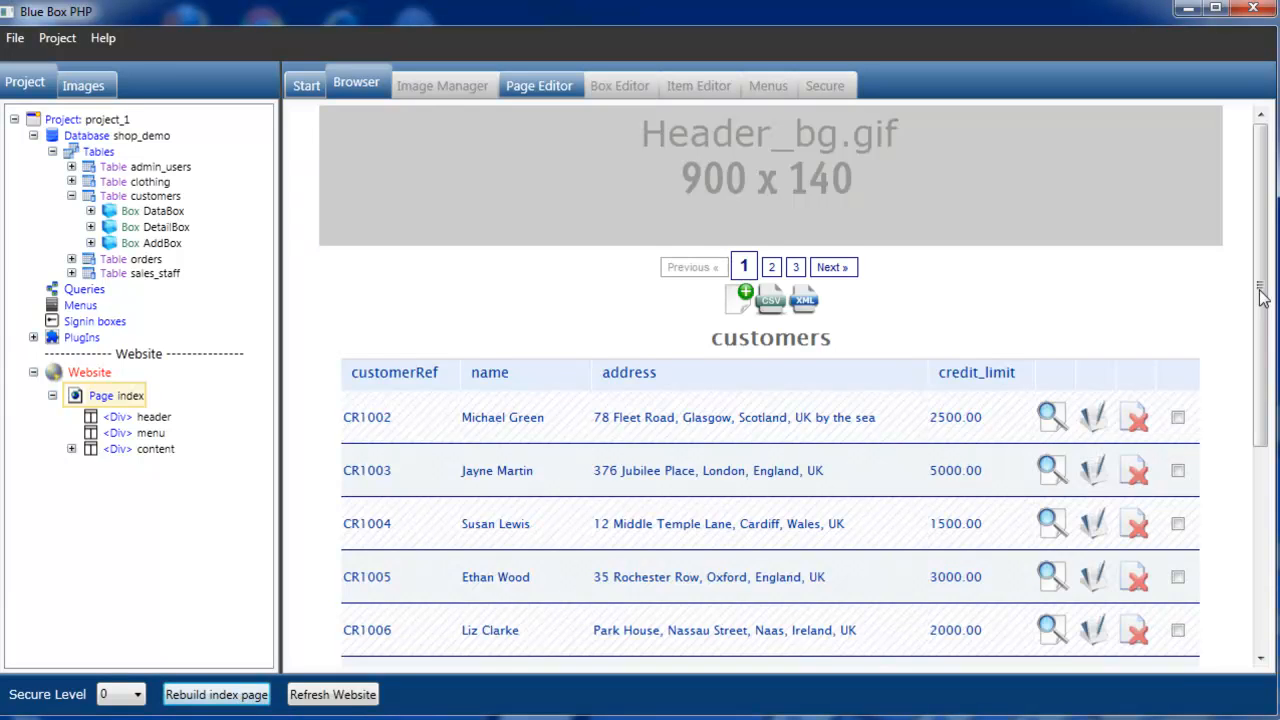
scroll(down, 3)
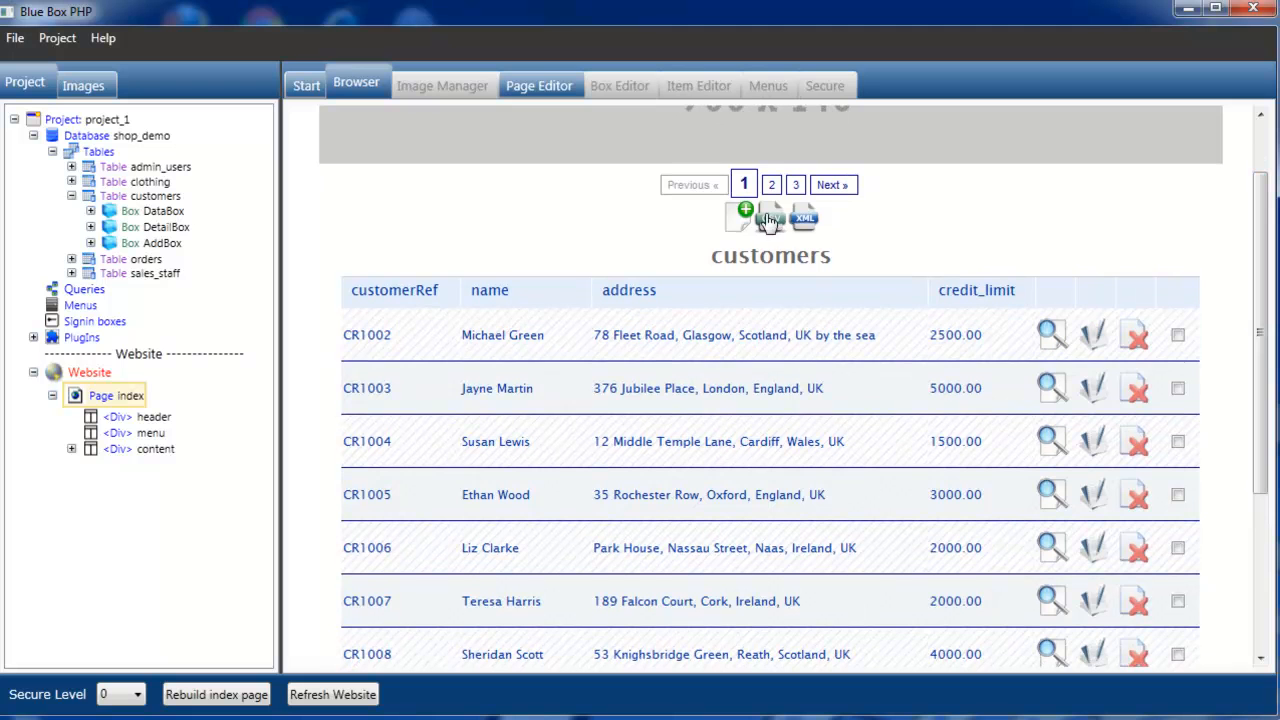
click(772, 184)
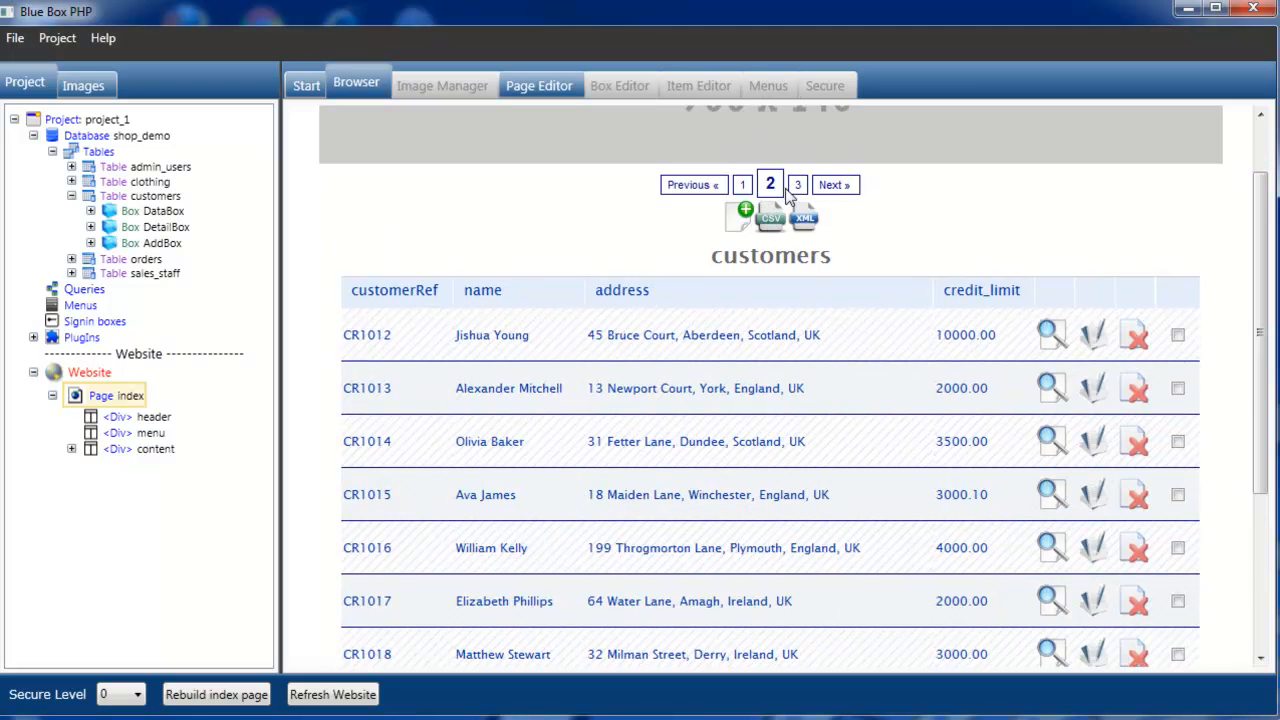
click(742, 184)
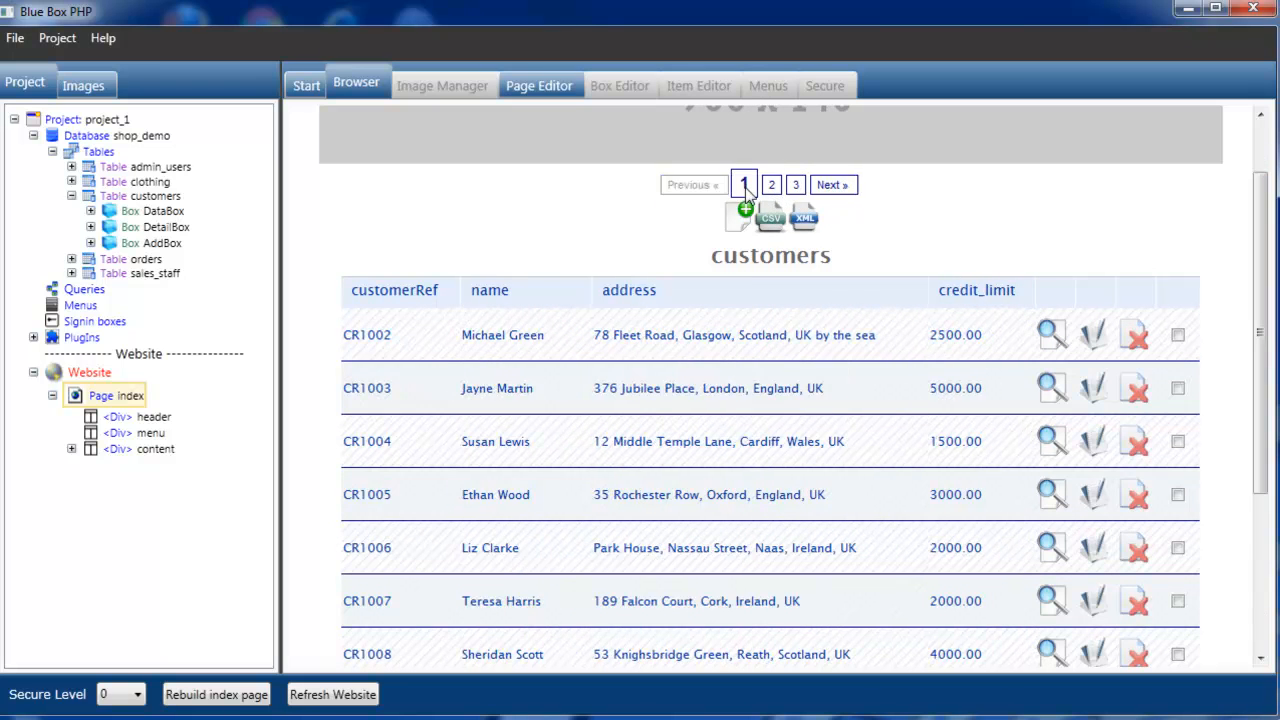
scroll(down, 3)
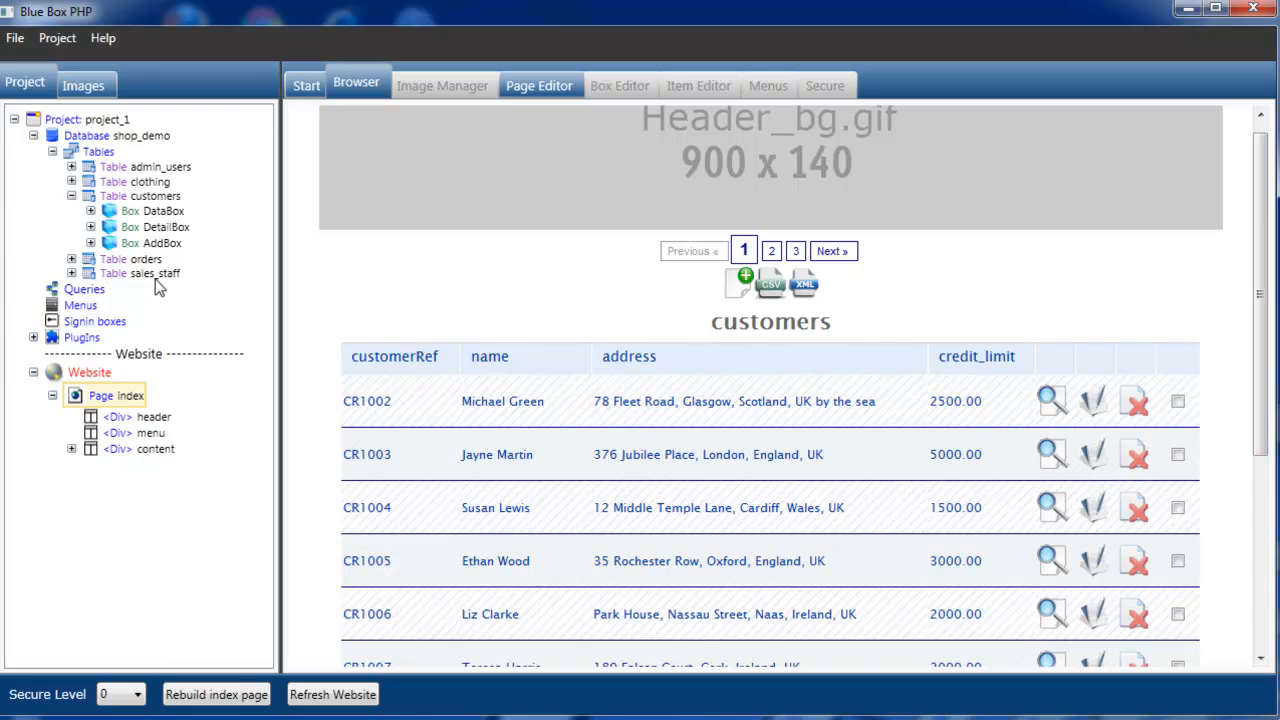
Add the orders DataBox to the content div and review the orders table below customers
click(72, 212)
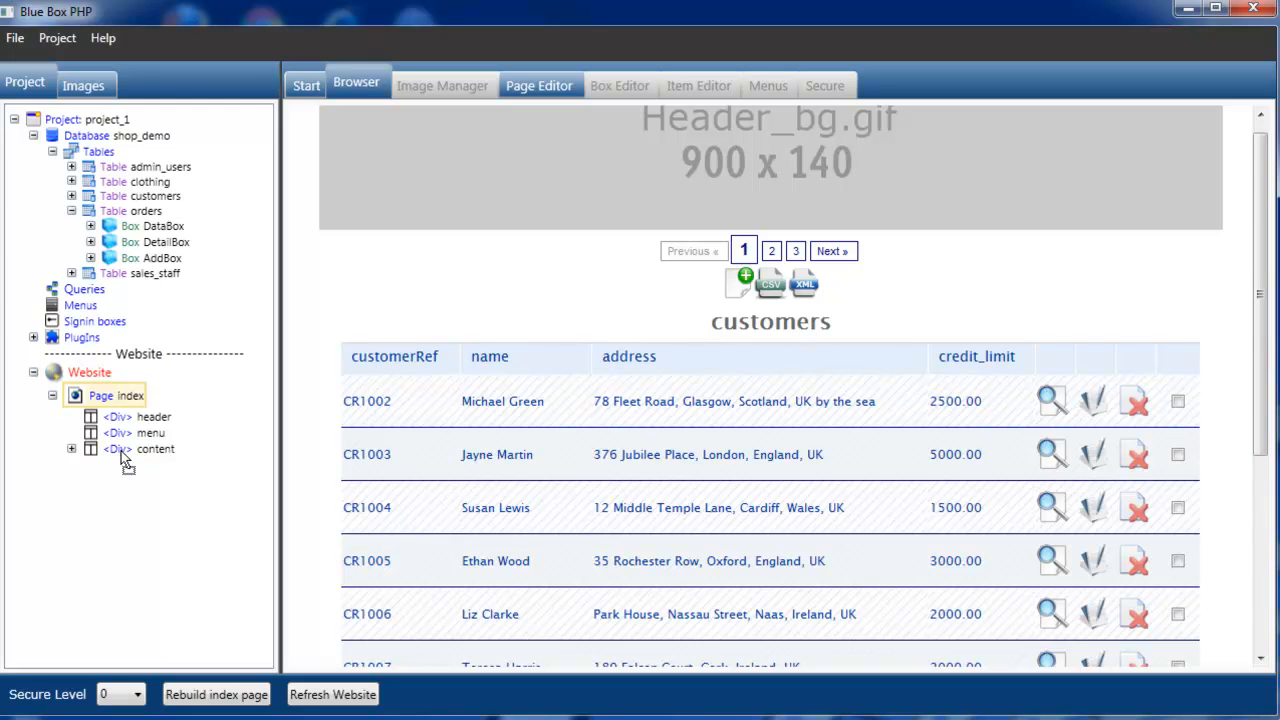
click(72, 448)
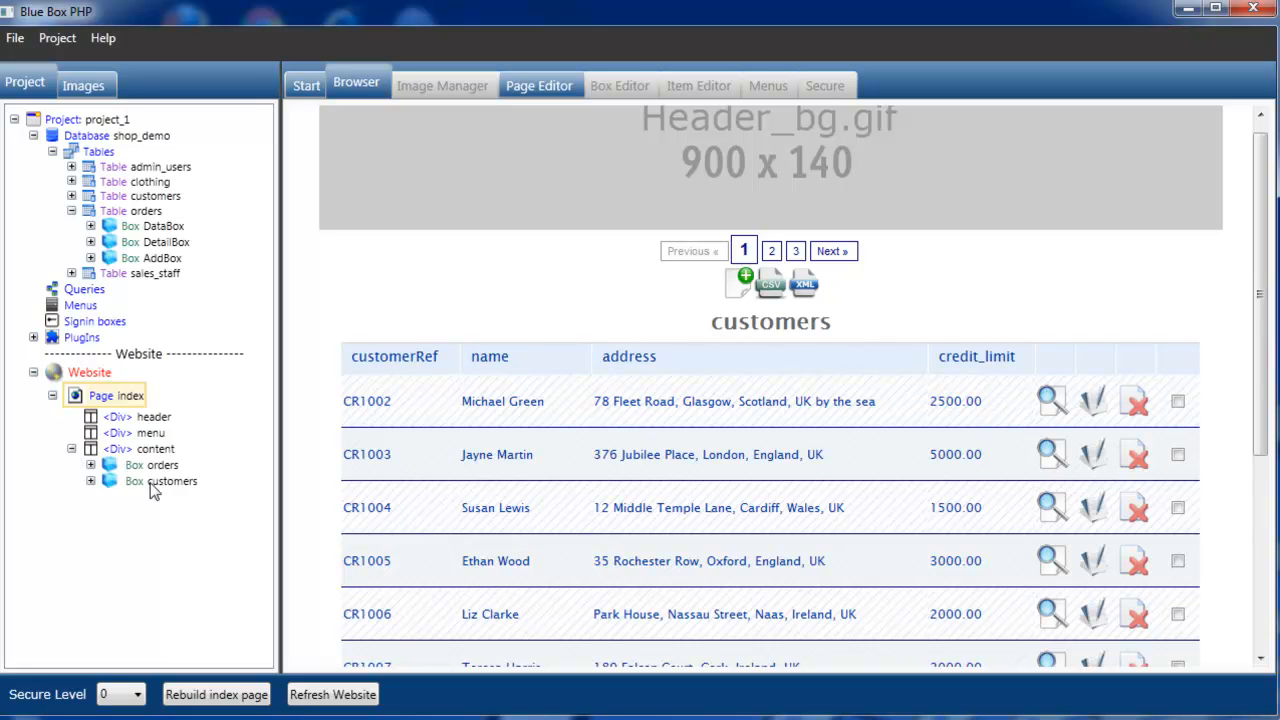
mouse_move(150, 488)
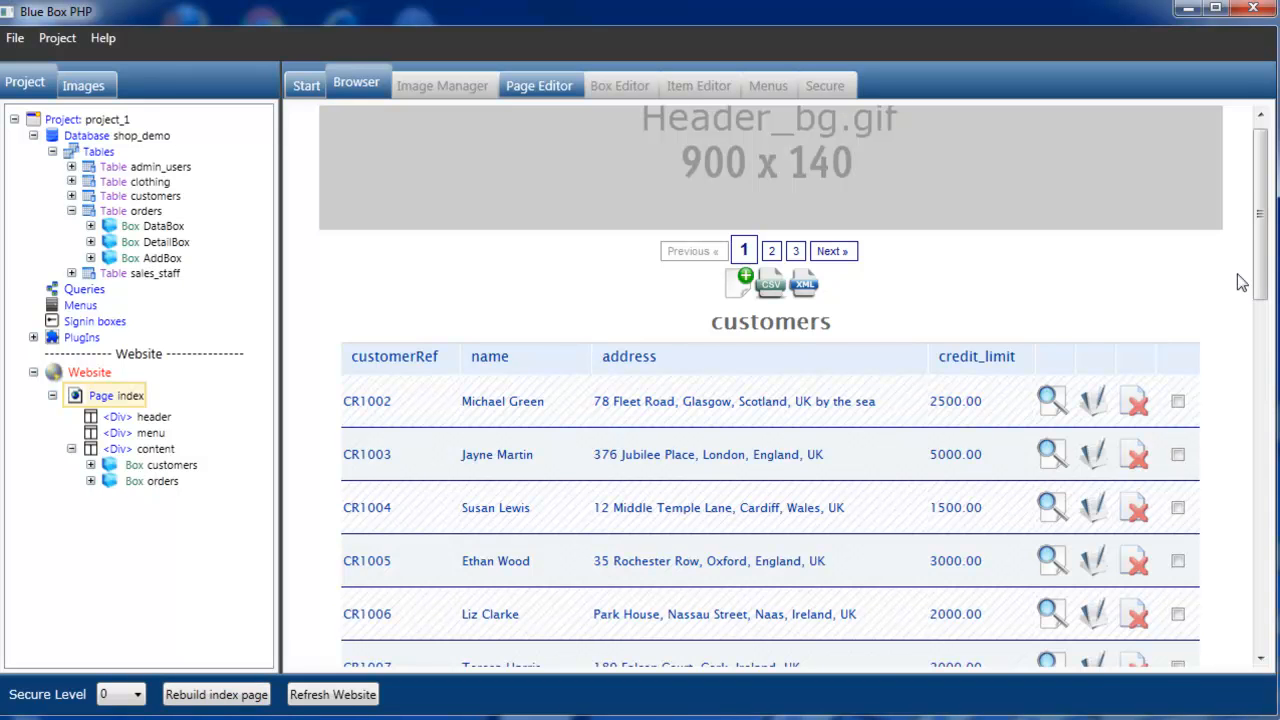
scroll(down, 3)
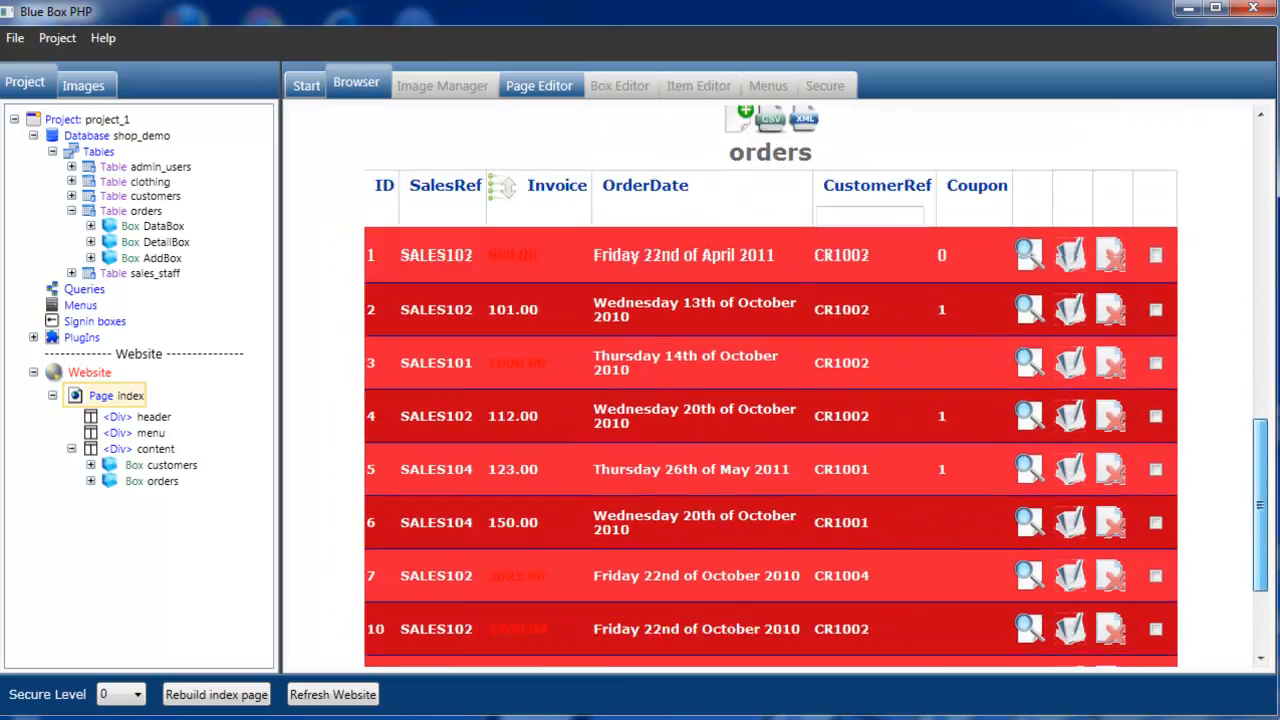
scroll(down, 3)
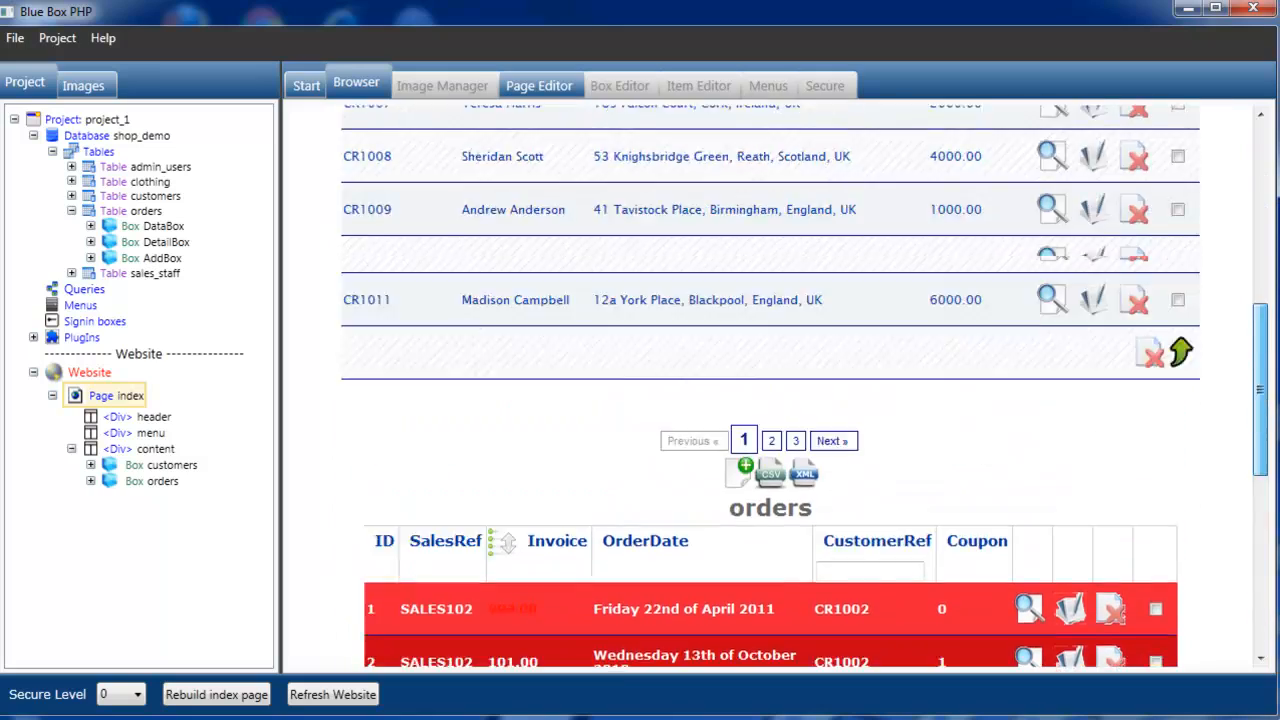
scroll(down, 3)
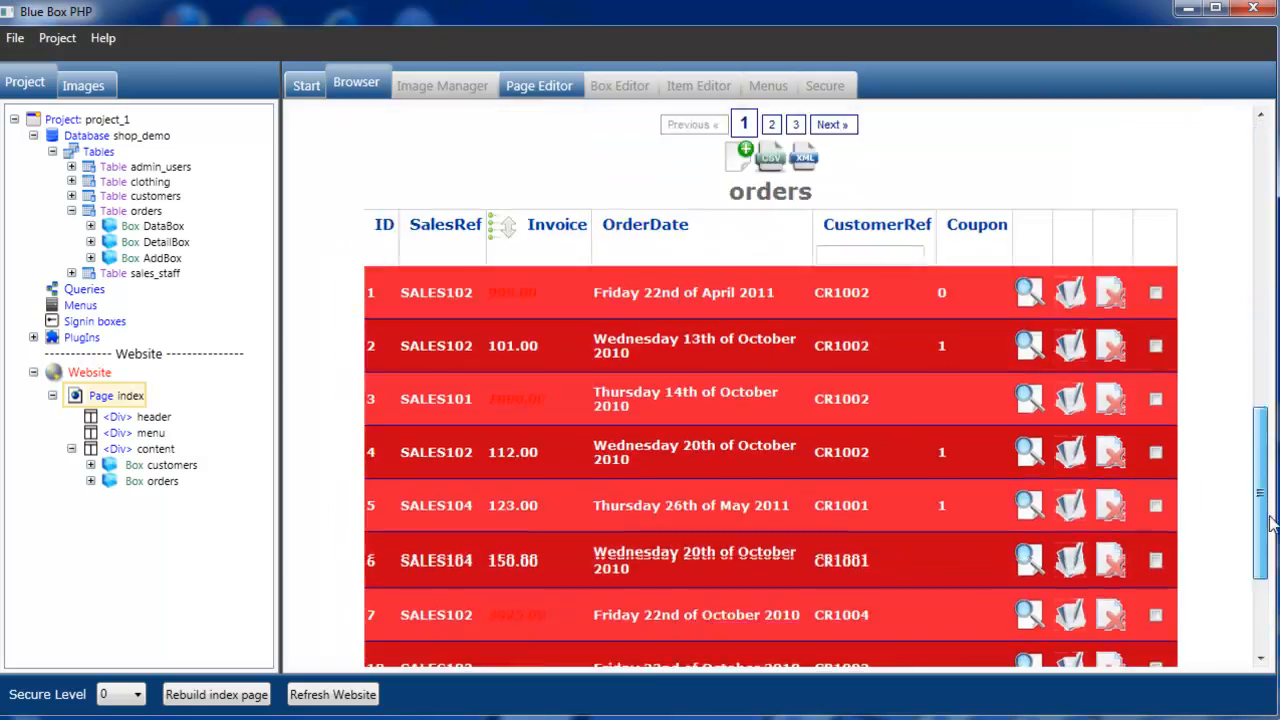